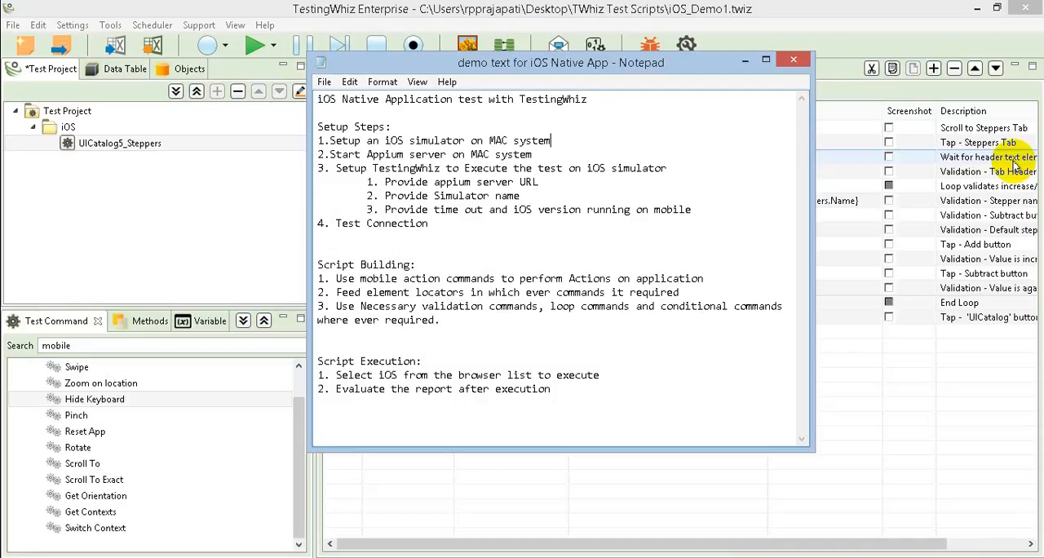
Verify the iOS configuration (Appium URL, iPhone 5, version 9.2) connects successfully and save it.
{"action": "double_click", "coordinate": [398, 182]}
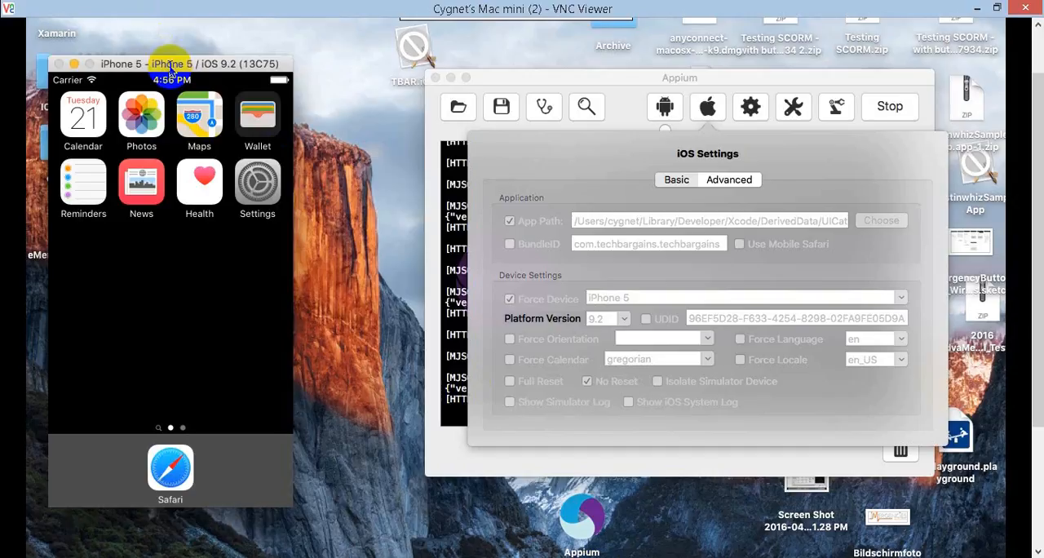
{"action": "mouse_move", "coordinate": [215, 72]}
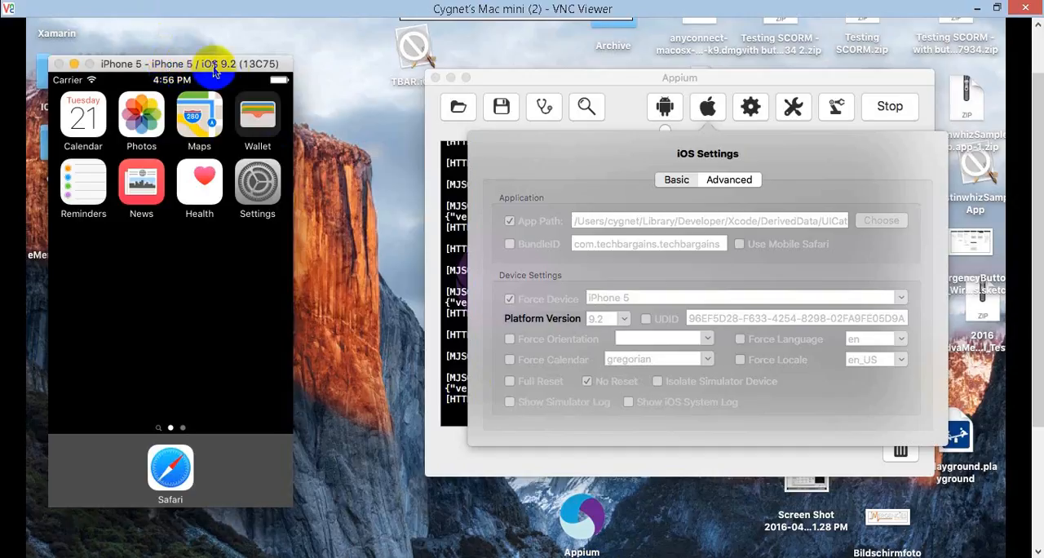
{"action": "mouse_move", "coordinate": [616, 512]}
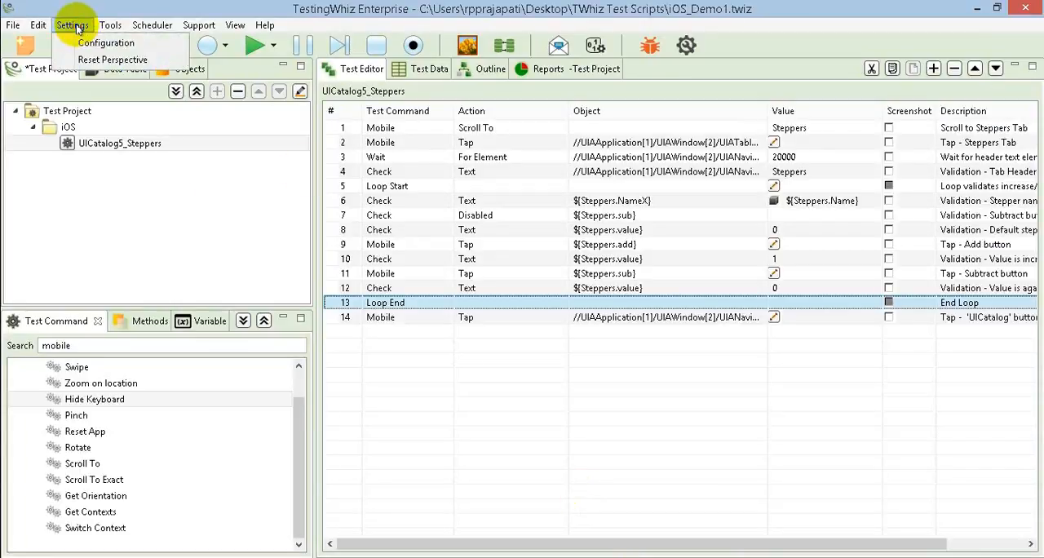
{"action": "left_click", "coordinate": [106, 43]}
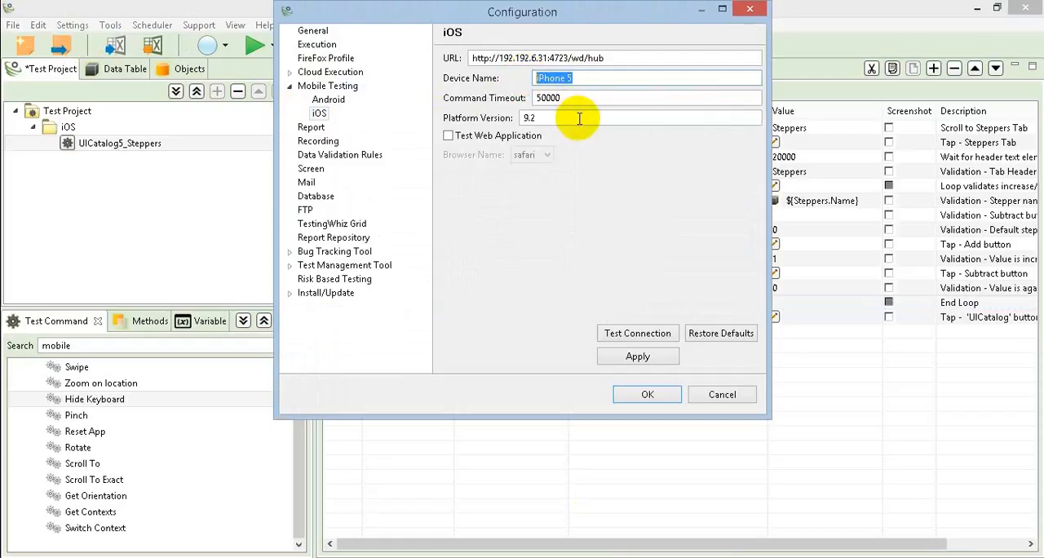
{"action": "mouse_move", "coordinate": [641, 313]}
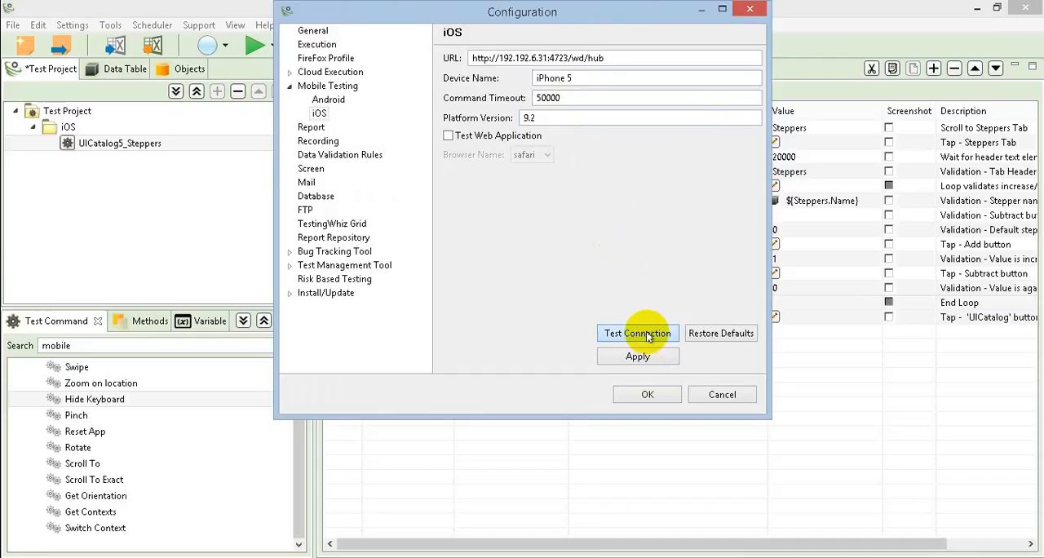
{"action": "left_click", "coordinate": [638, 333]}
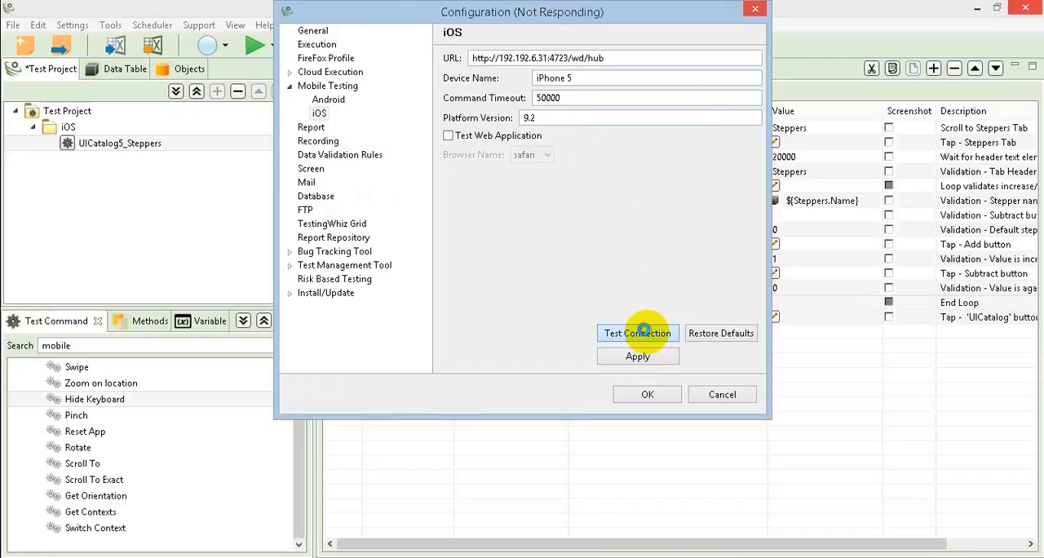
{"action": "left_click", "coordinate": [636, 333]}
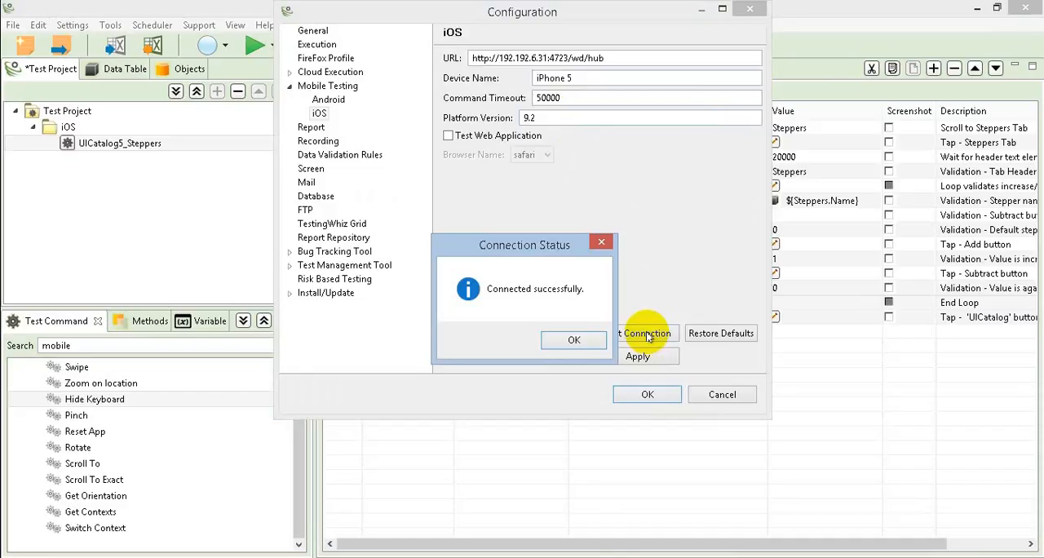
{"action": "mouse_move", "coordinate": [639, 333]}
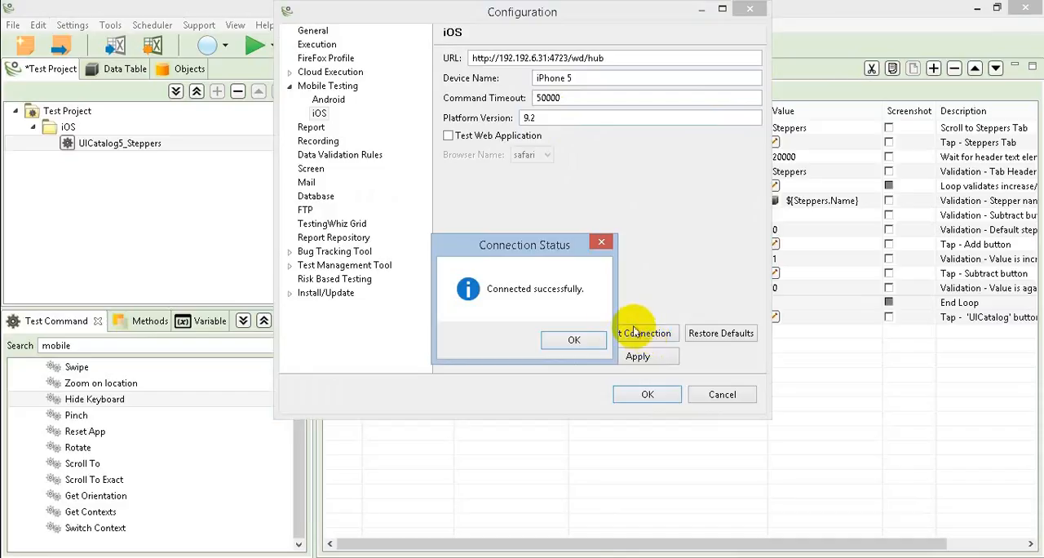
{"action": "left_click", "coordinate": [574, 339]}
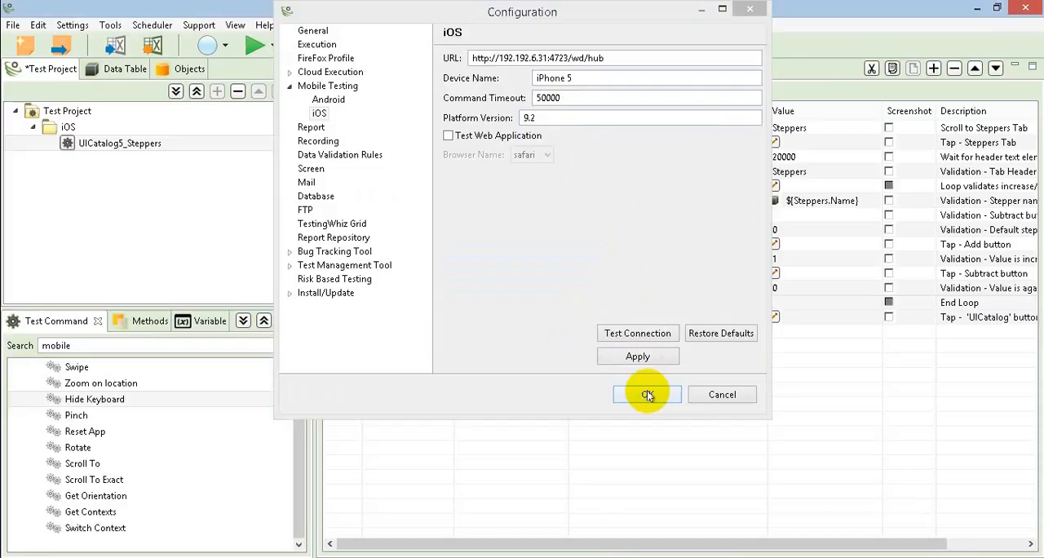
{"action": "left_click", "coordinate": [646, 394]}
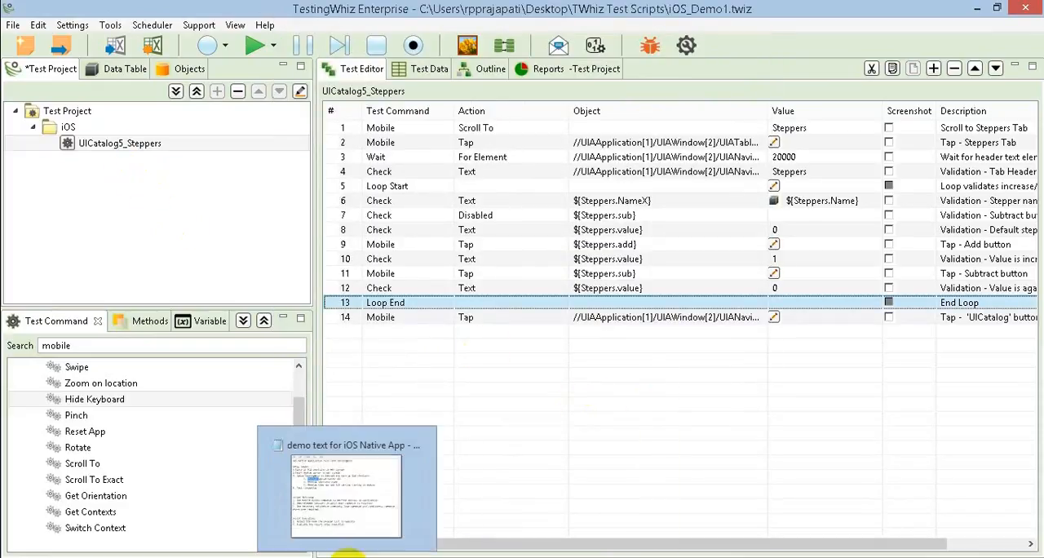
Bring the iOS demo notes forward and focus the Script Building section.
{"action": "left_click", "coordinate": [346, 489]}
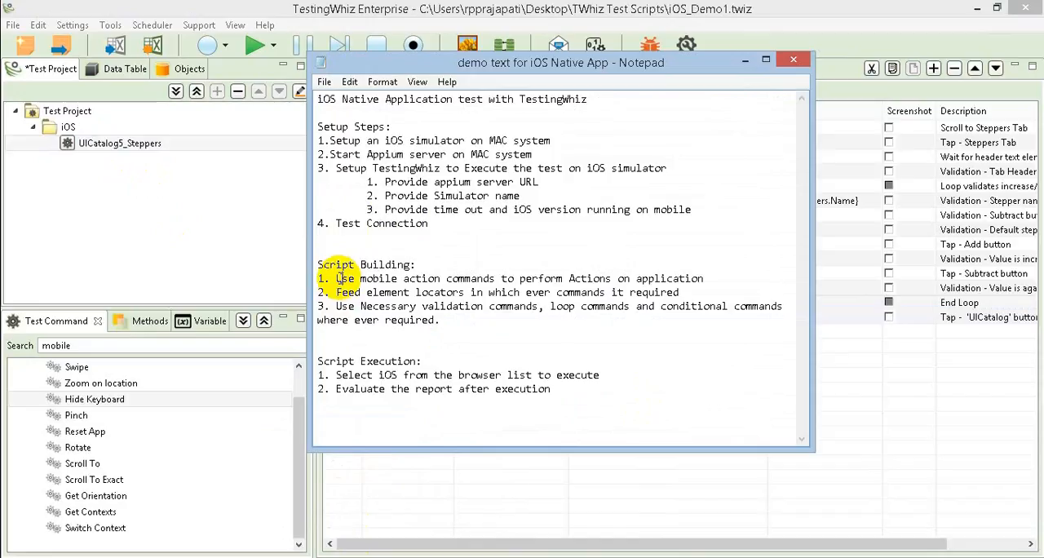
{"action": "left_click", "coordinate": [793, 59]}
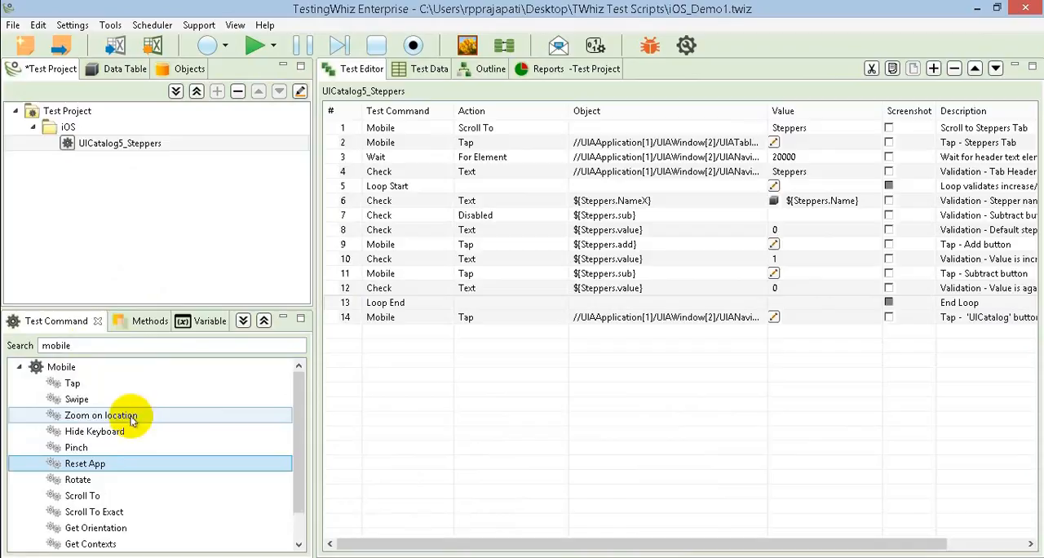
Expand the Mobile command group beside the UICatalog_Steppers script rows.
{"action": "left_click", "coordinate": [380, 142]}
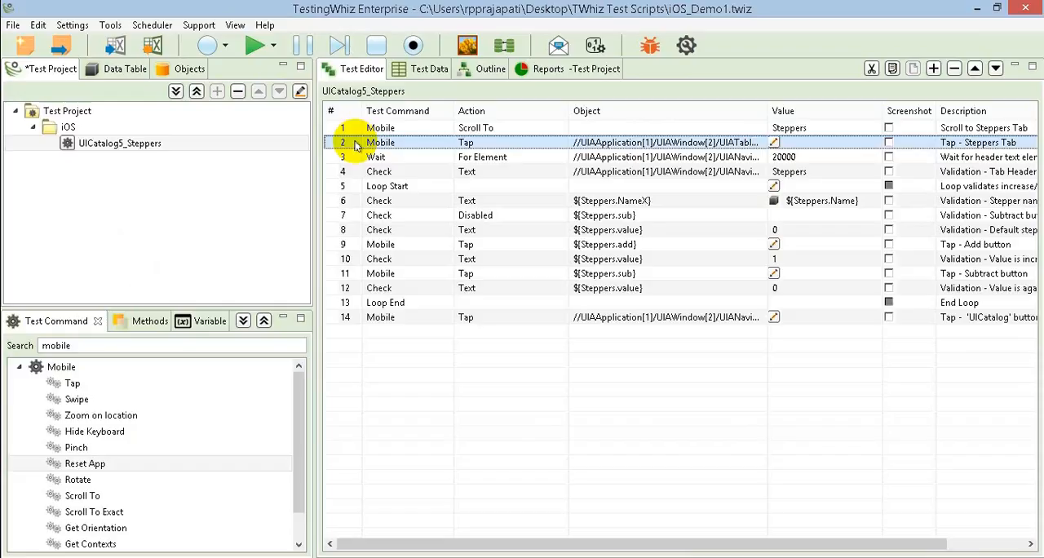
{"action": "mouse_move", "coordinate": [401, 186]}
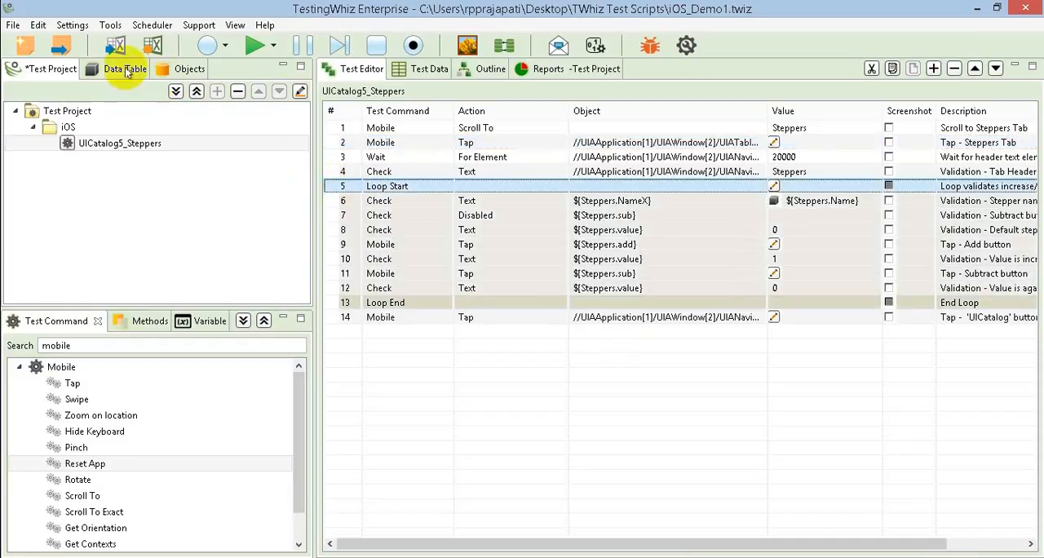
{"action": "left_click", "coordinate": [124, 68]}
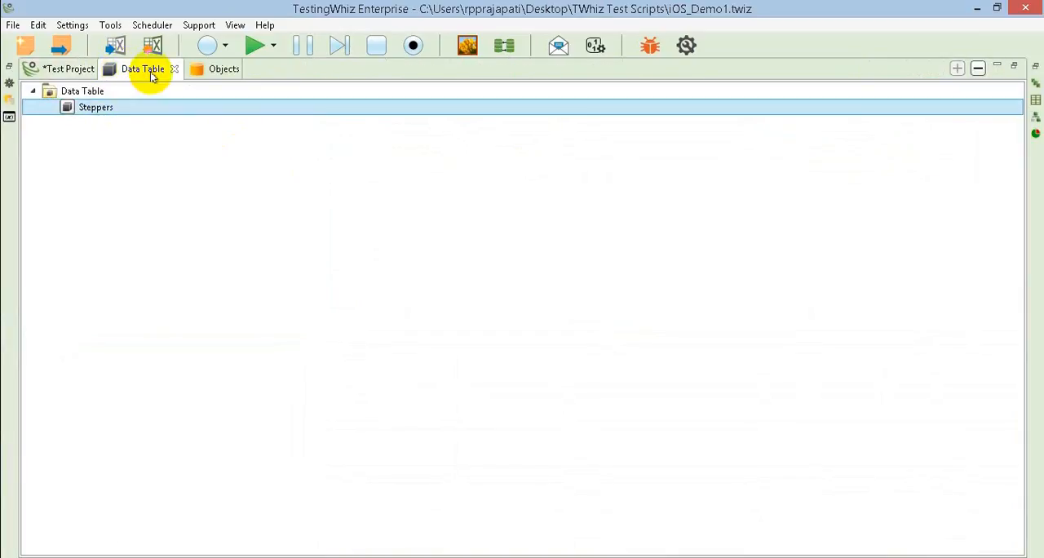
{"action": "double_click", "coordinate": [94, 107]}
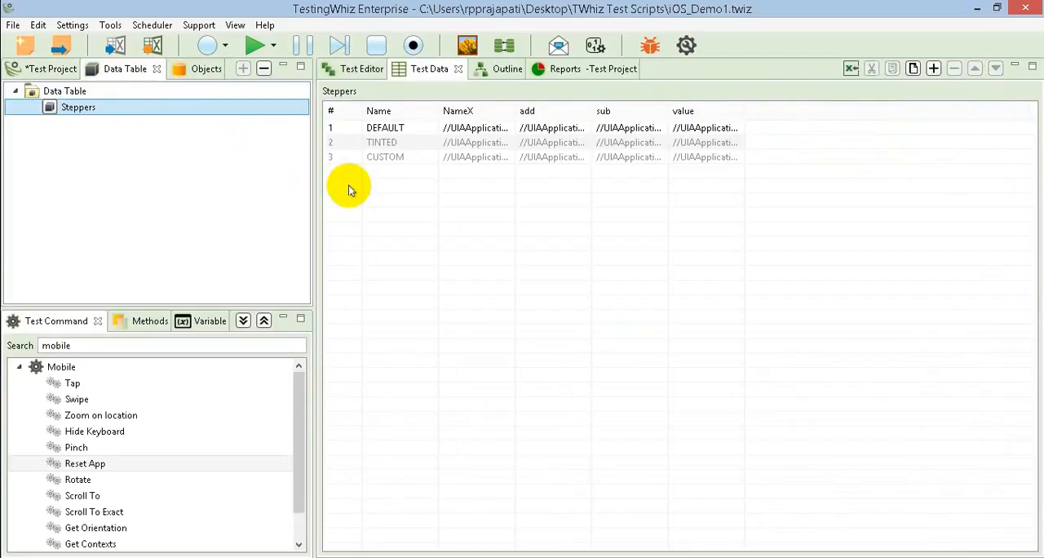
{"action": "mouse_move", "coordinate": [418, 220]}
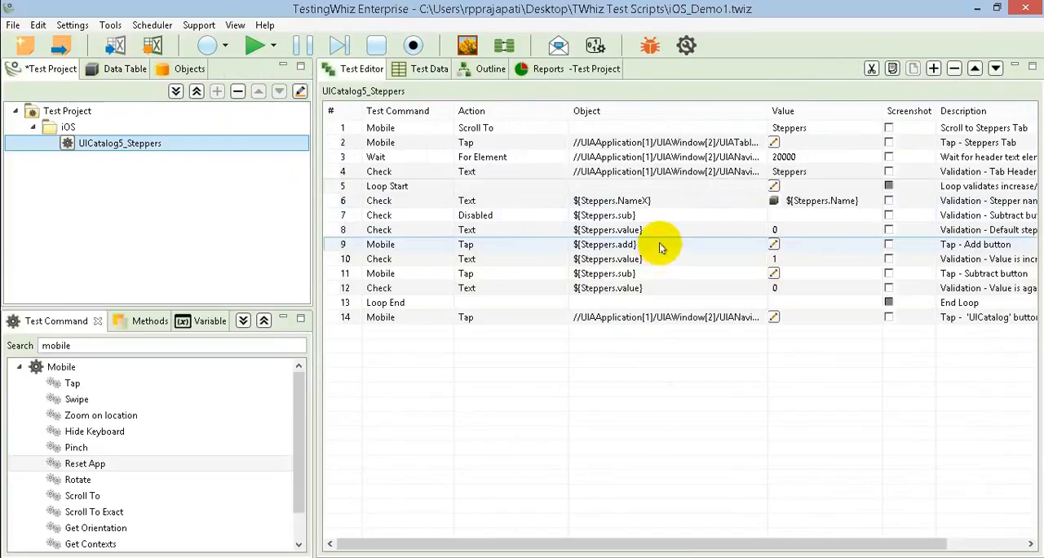
{"action": "mouse_move", "coordinate": [692, 248]}
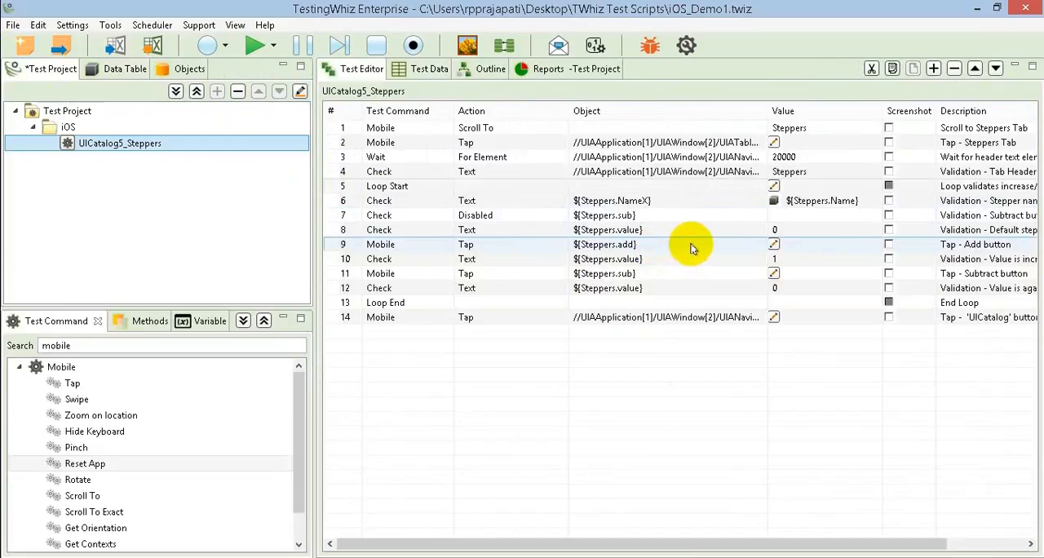
{"action": "left_click", "coordinate": [124, 68]}
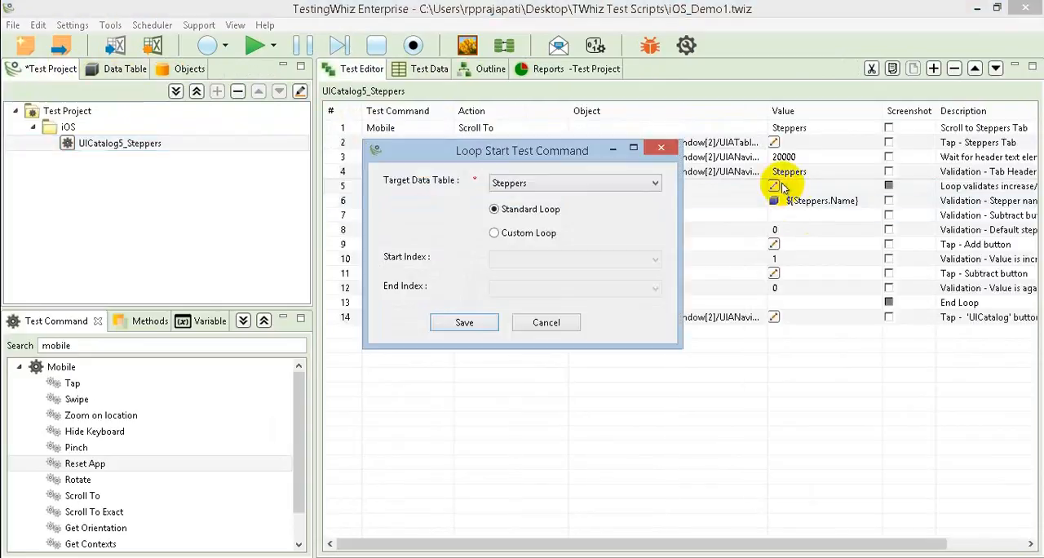
{"action": "mouse_move", "coordinate": [546, 183]}
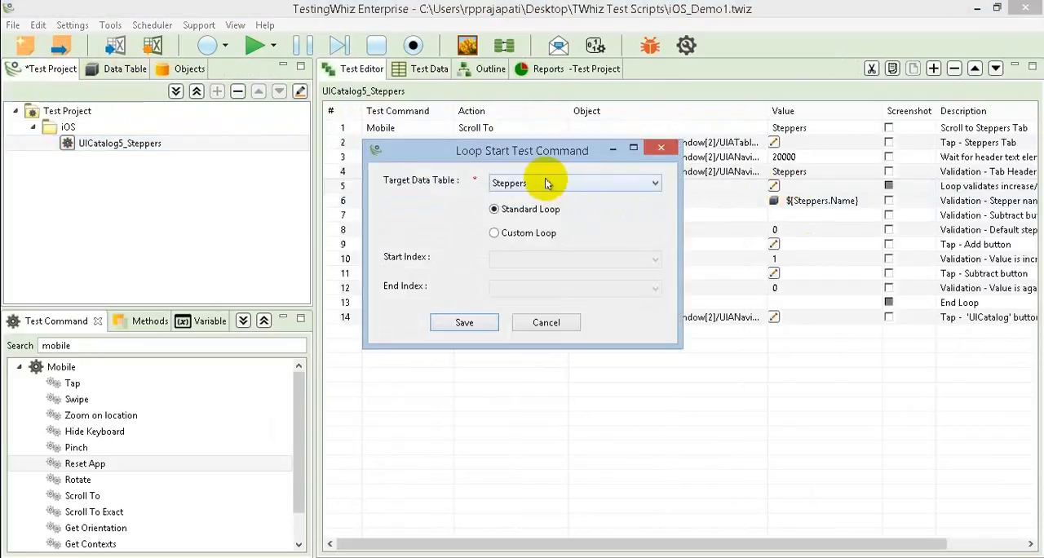
{"action": "left_click", "coordinate": [464, 323]}
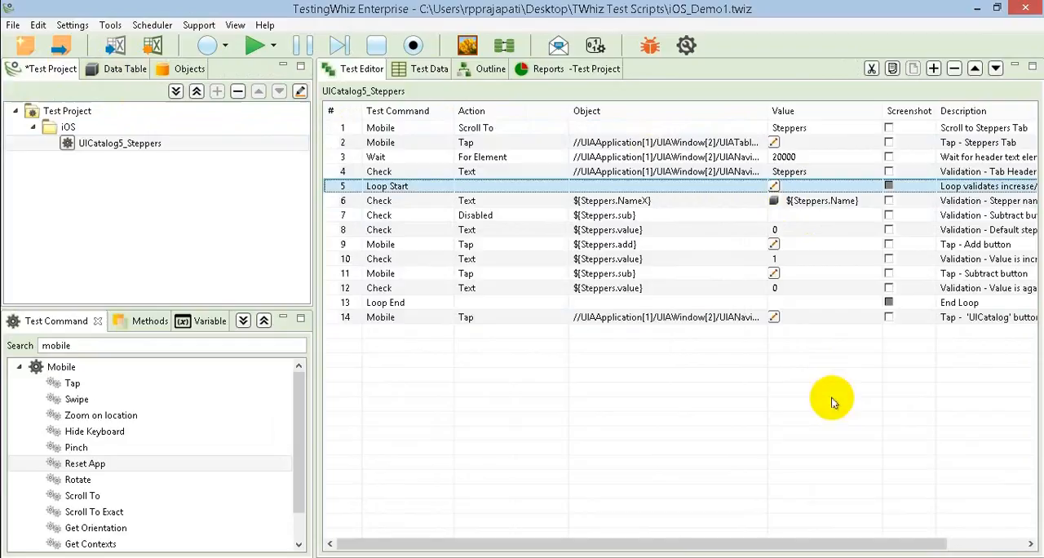
{"action": "mouse_move", "coordinate": [814, 204]}
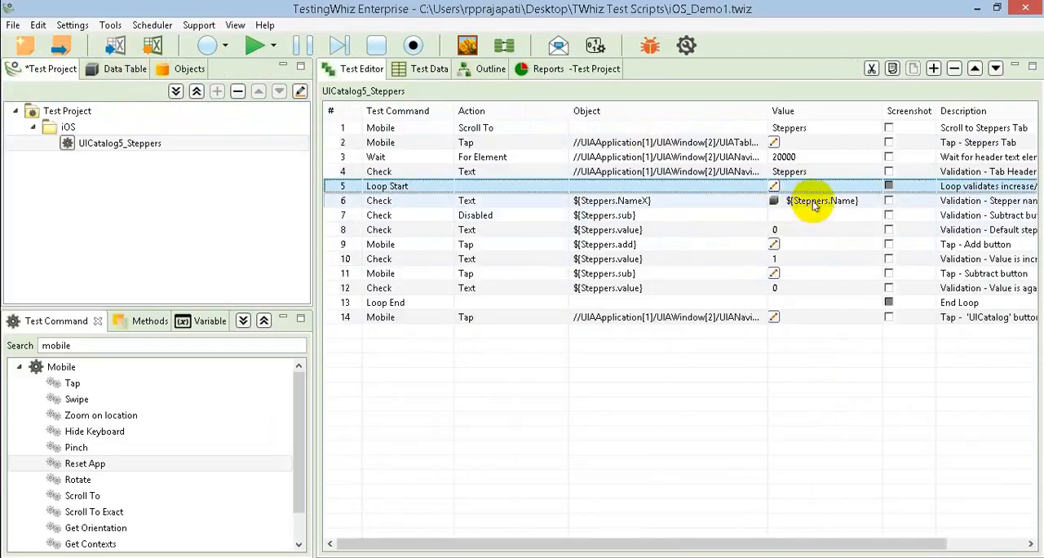
{"action": "mouse_move", "coordinate": [829, 206]}
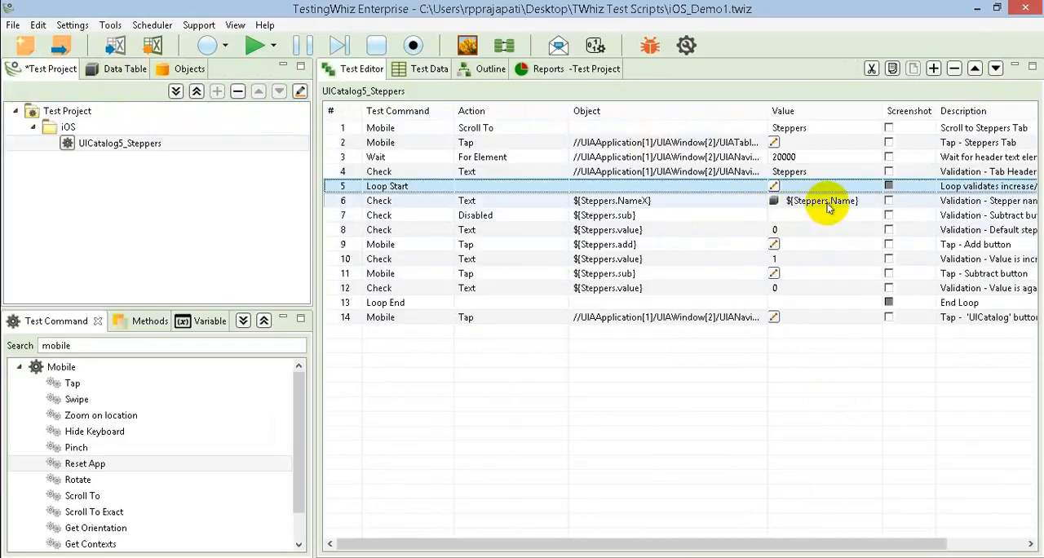
{"action": "double_click", "coordinate": [822, 201]}
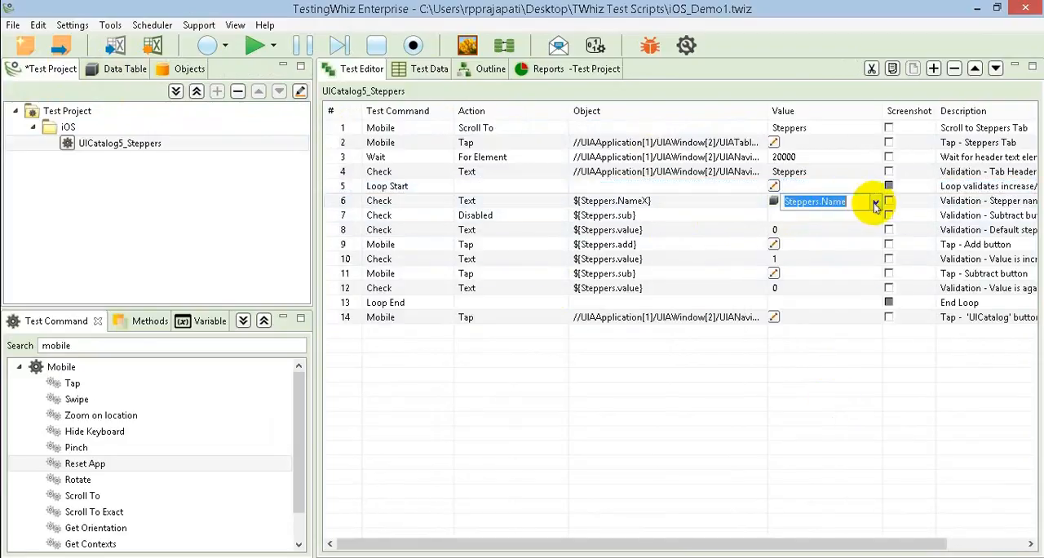
{"action": "left_click", "coordinate": [874, 201]}
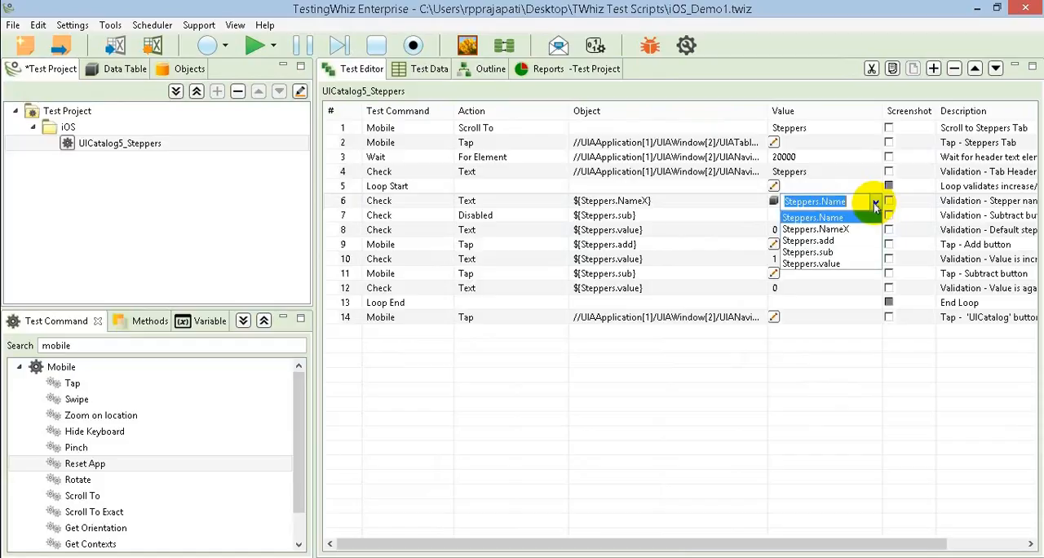
{"action": "left_click", "coordinate": [816, 217]}
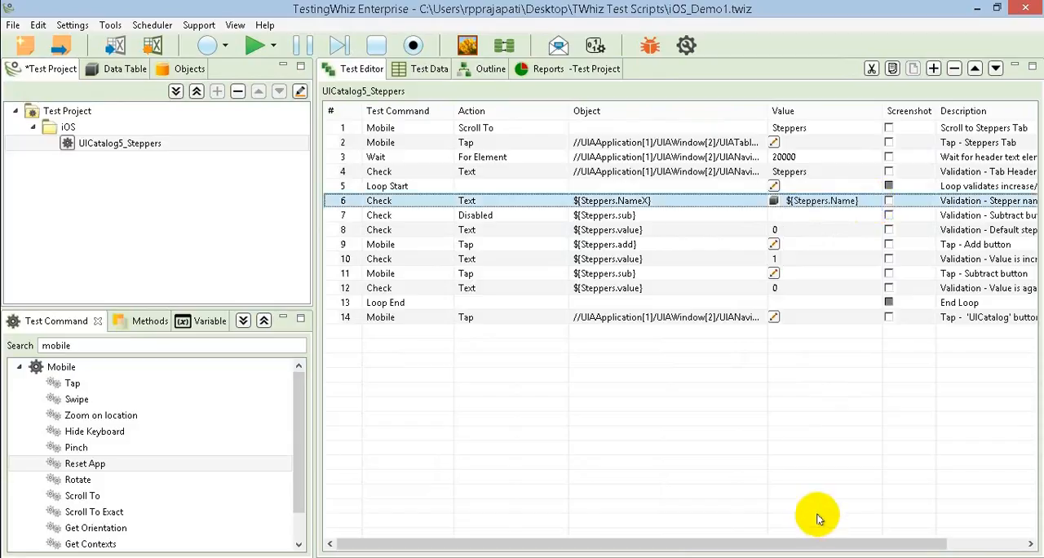
{"action": "mouse_move", "coordinate": [644, 359]}
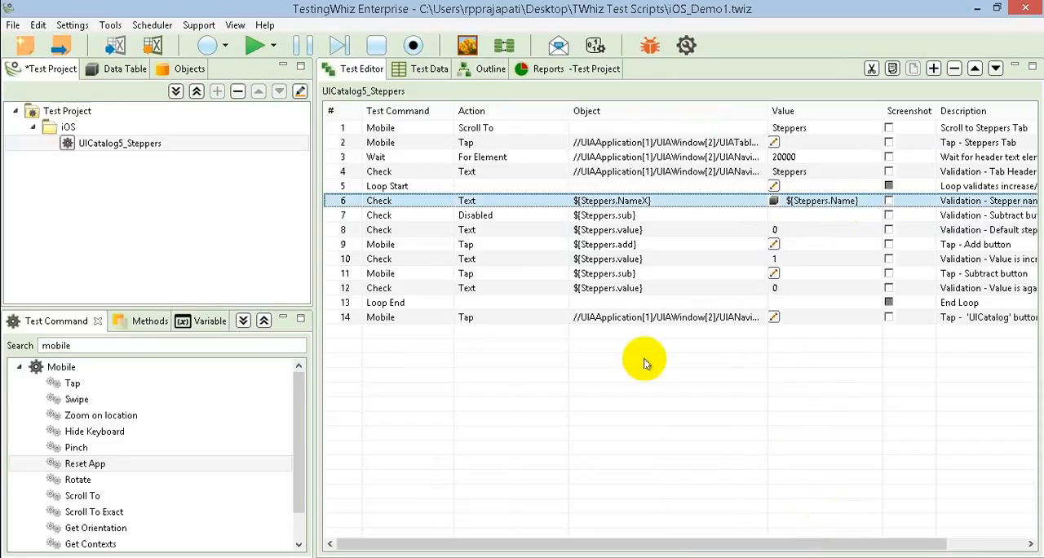
{"action": "mouse_move", "coordinate": [617, 460]}
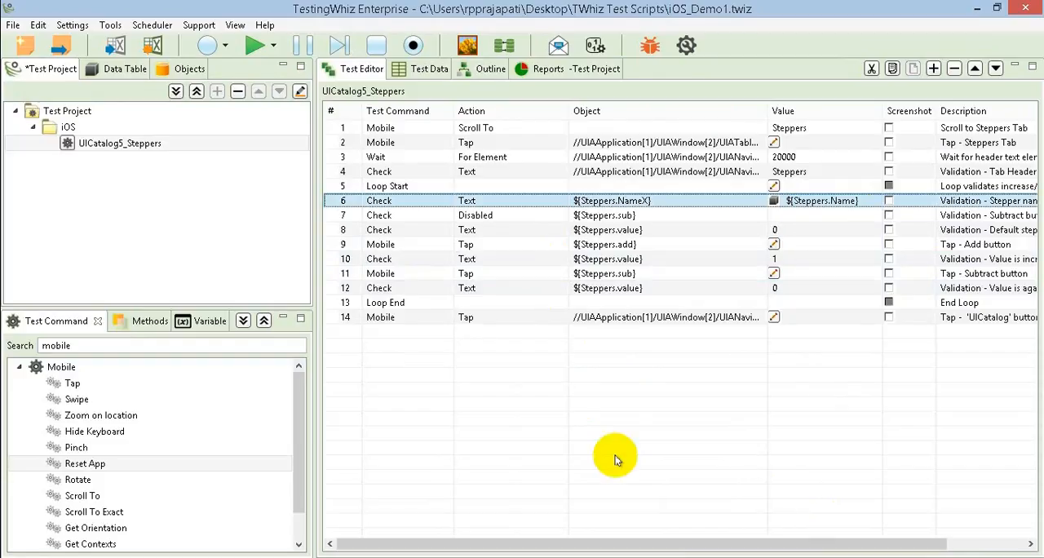
{"action": "mouse_move", "coordinate": [584, 441]}
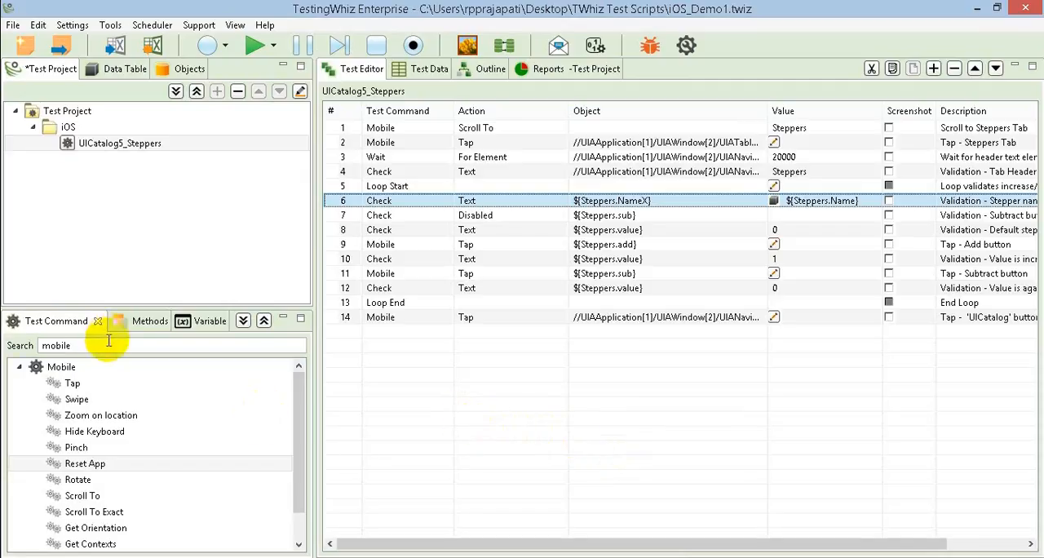
{"action": "triple_click", "coordinate": [56, 346]}
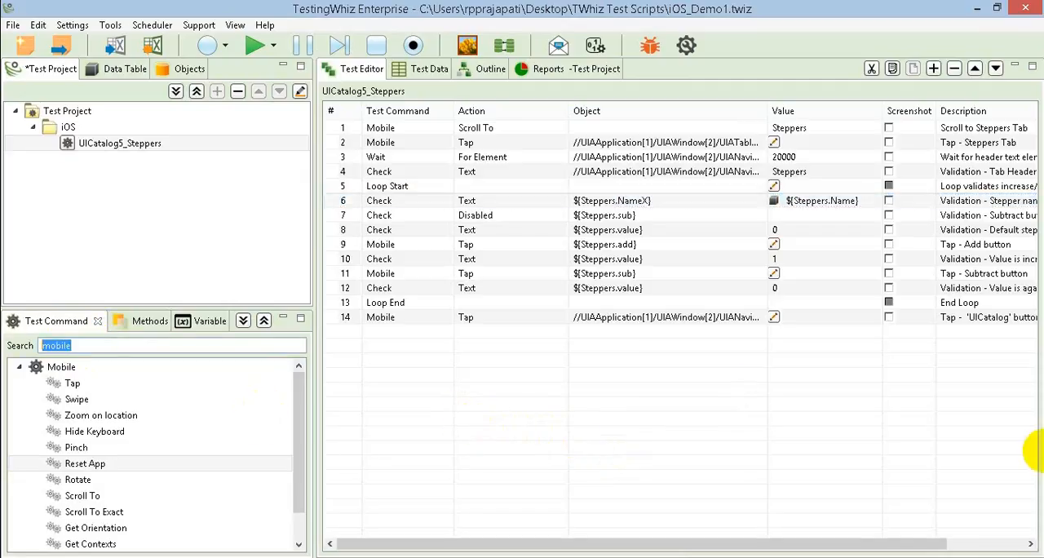
{"action": "type", "text": "if"}
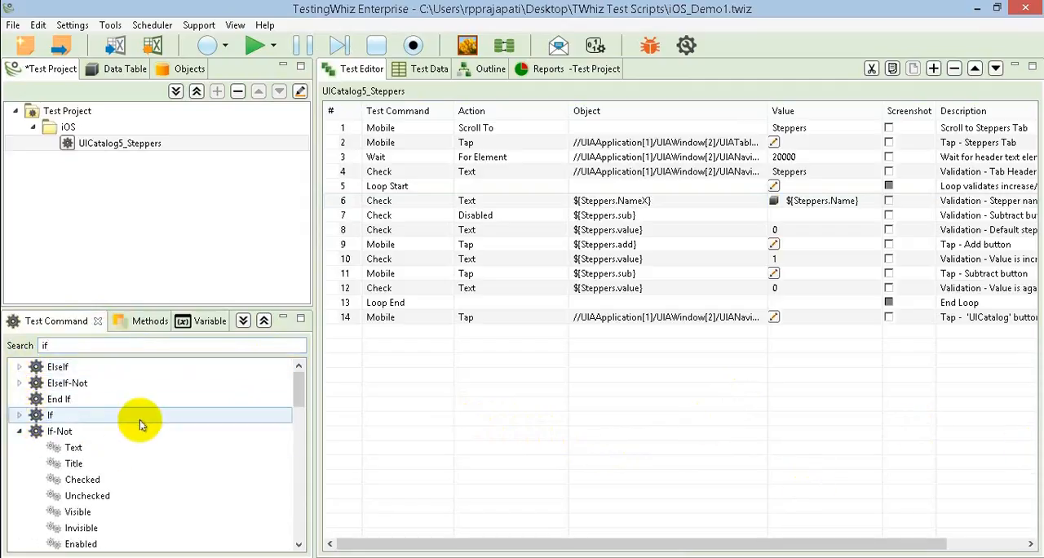
{"action": "mouse_move", "coordinate": [292, 410]}
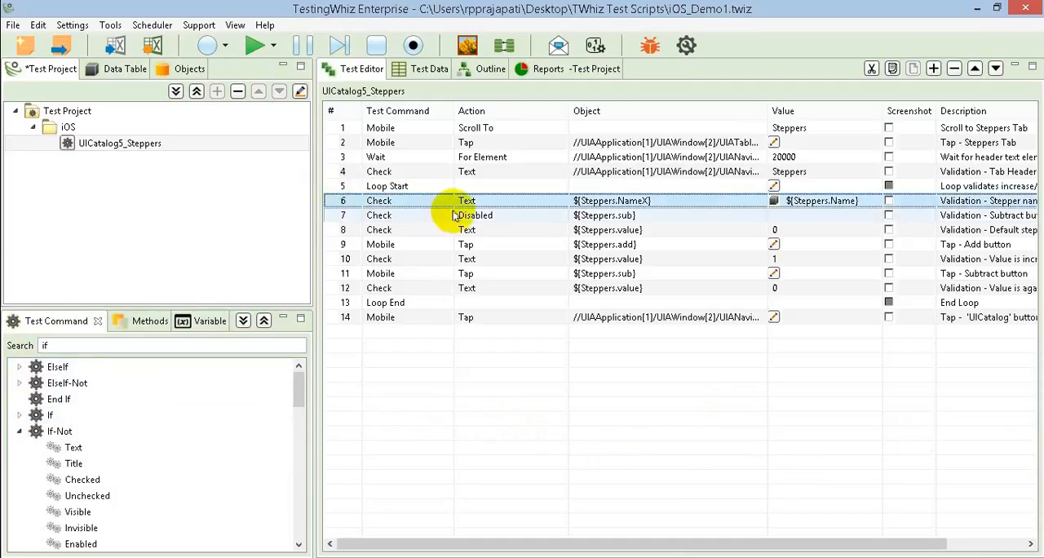
{"action": "mouse_move", "coordinate": [460, 215]}
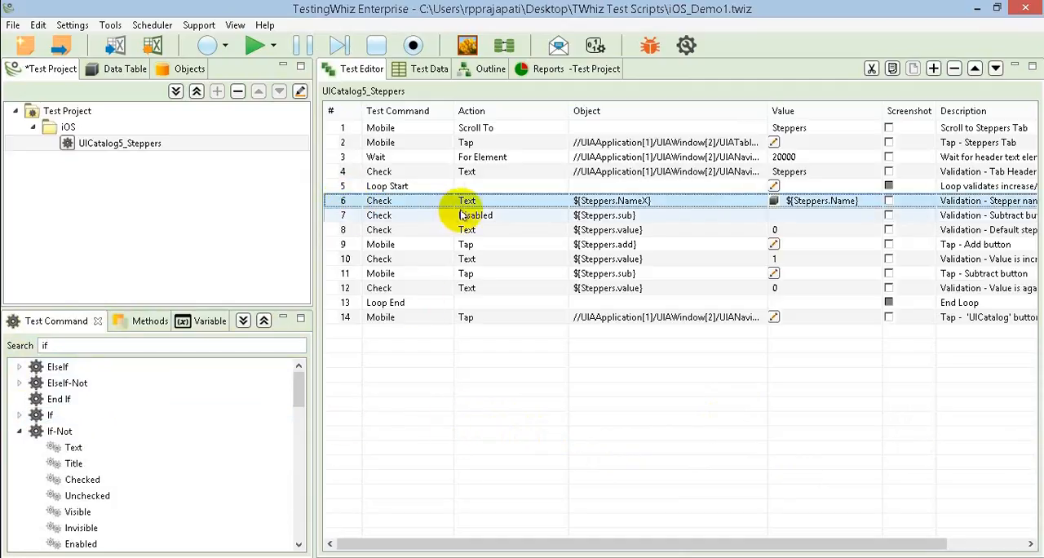
{"action": "left_click", "coordinate": [467, 244]}
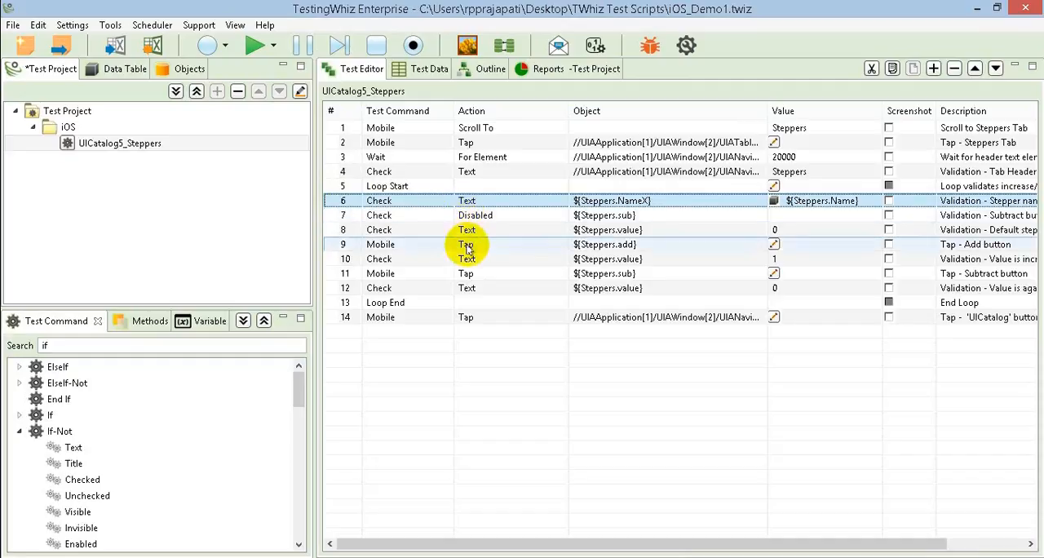
{"action": "left_click", "coordinate": [119, 143]}
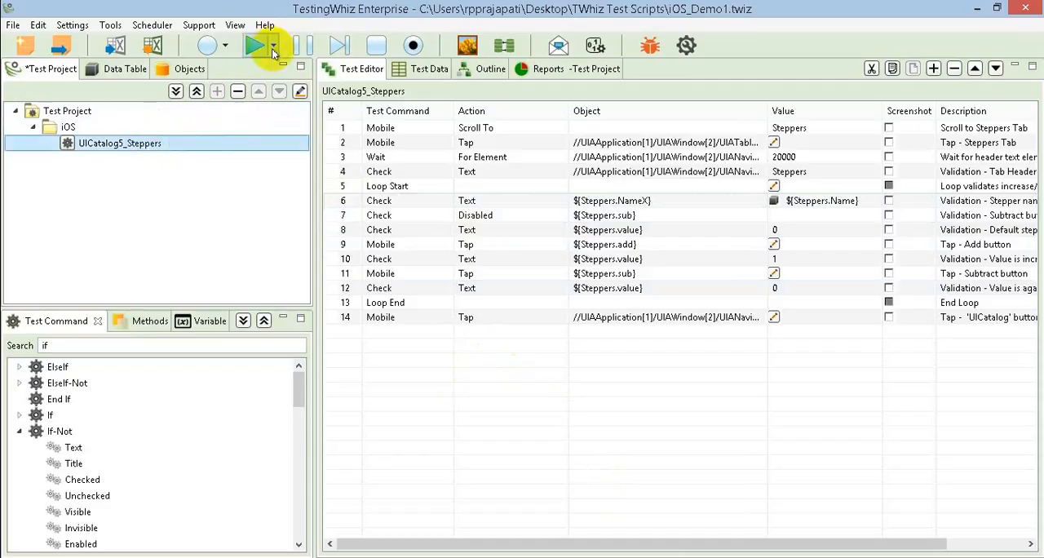
Run the UICatalog5_Steppers script on the iOS target and return to the running test.
{"action": "left_click", "coordinate": [280, 45]}
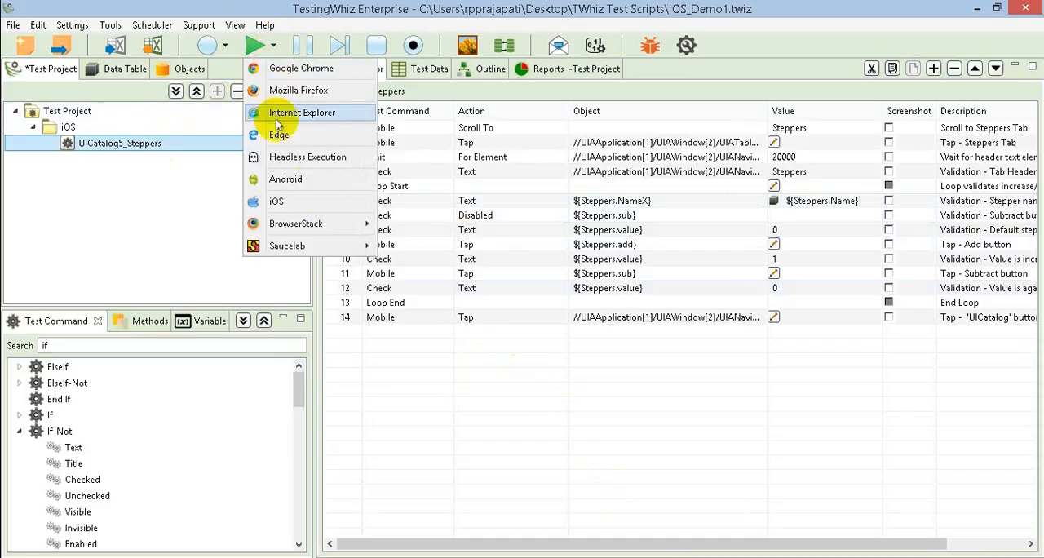
{"action": "mouse_move", "coordinate": [277, 201]}
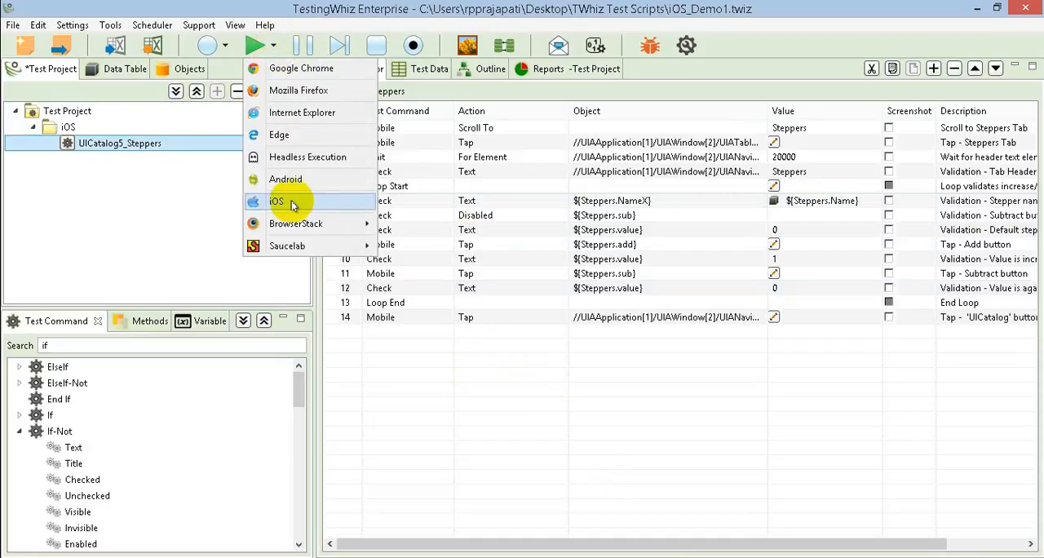
{"action": "left_click", "coordinate": [278, 200]}
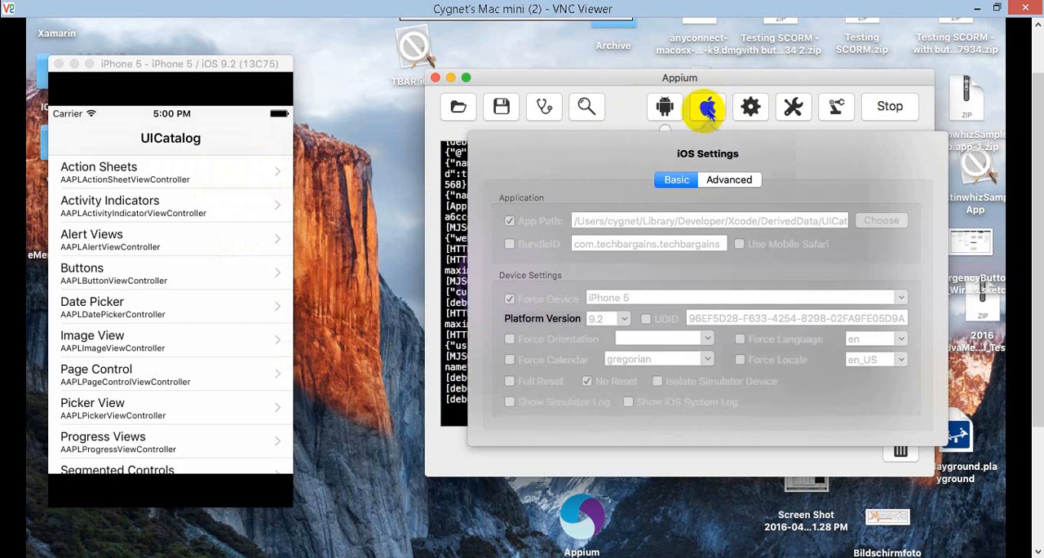
{"action": "left_click", "coordinate": [707, 108]}
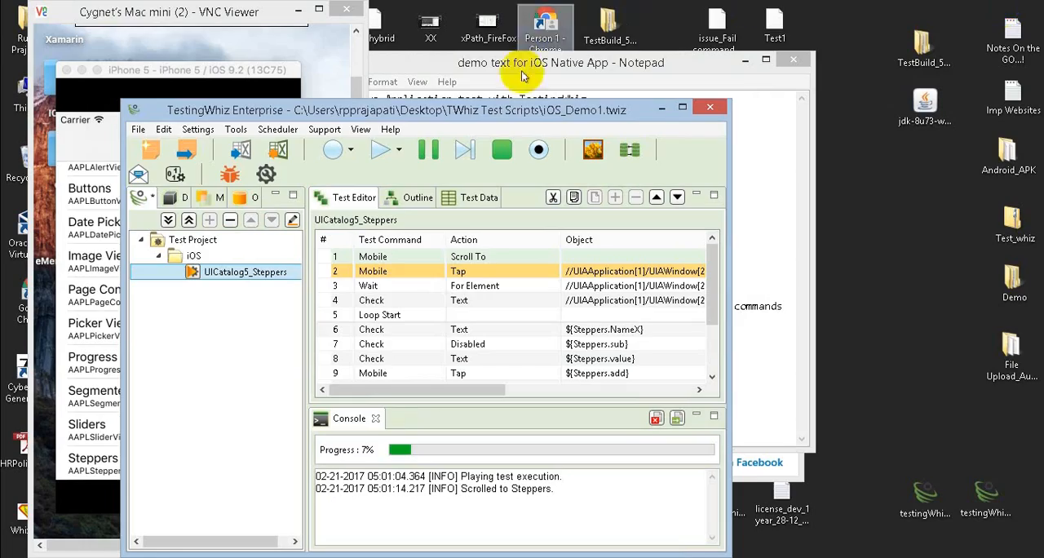
Watch the run on the simulator in VNC Viewer until it ends, then return to the script.
{"action": "left_click", "coordinate": [682, 108]}
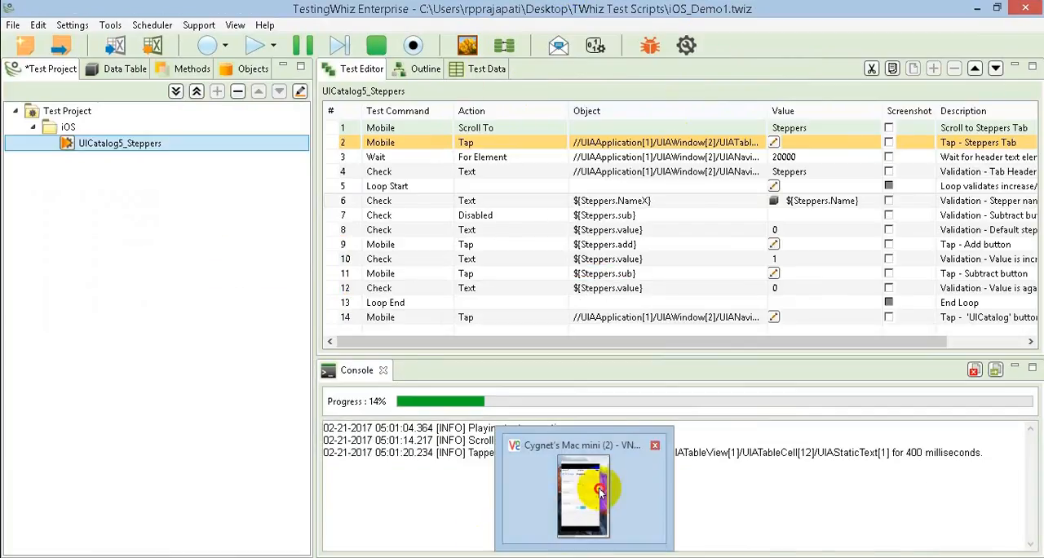
{"action": "left_click", "coordinate": [584, 490]}
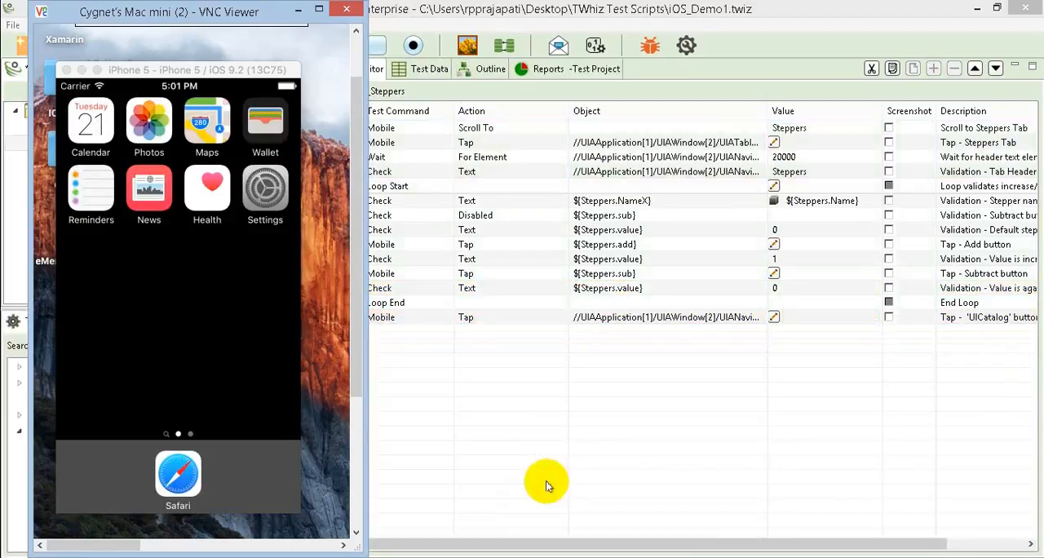
{"action": "left_click", "coordinate": [548, 68]}
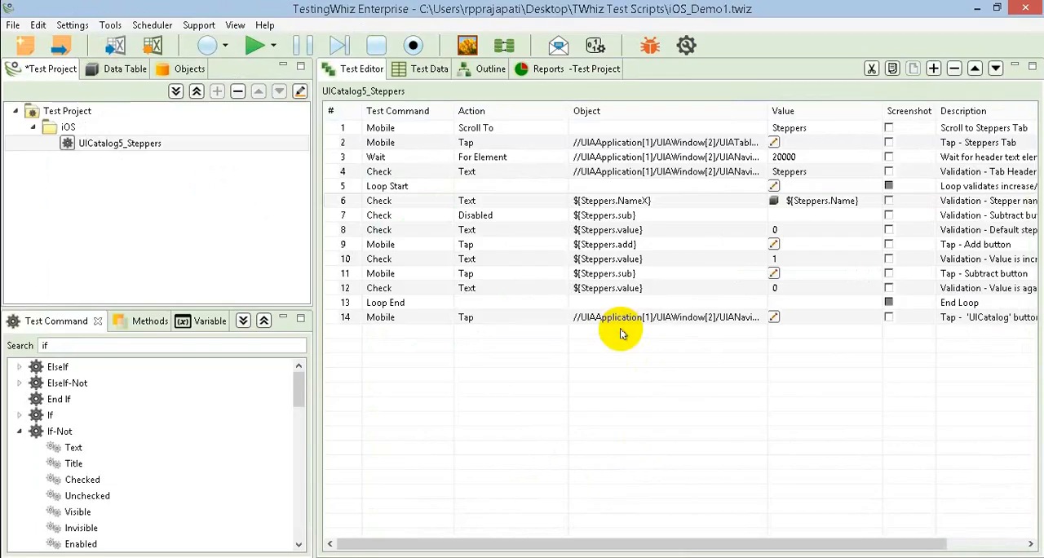
Review the report's Project Summary and Execution Details (1 passed, iOS Native), then show the test case list.
{"action": "left_click", "coordinate": [548, 68]}
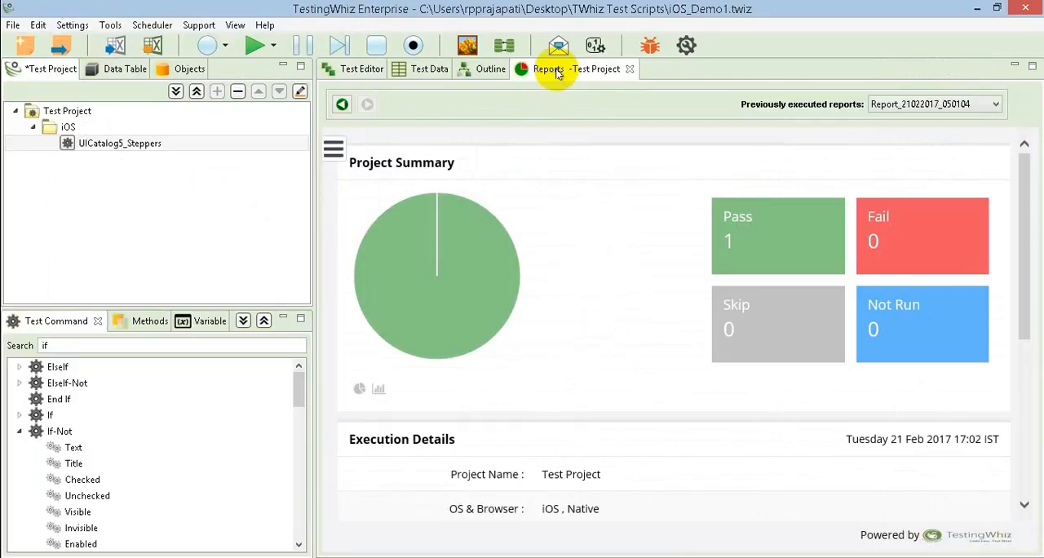
{"action": "left_click", "coordinate": [333, 150]}
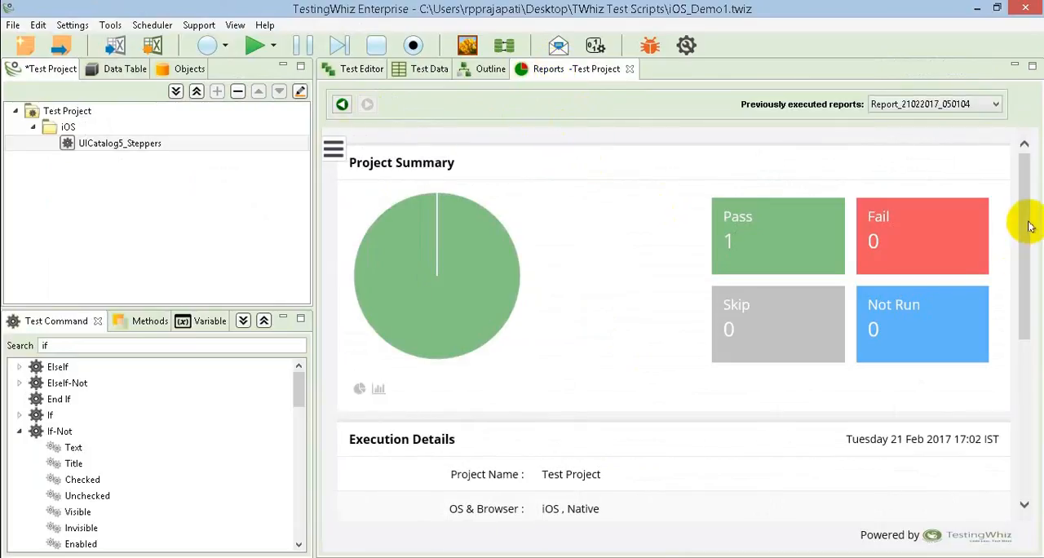
{"action": "scroll", "scroll_direction": "down", "scroll_amount": 3}
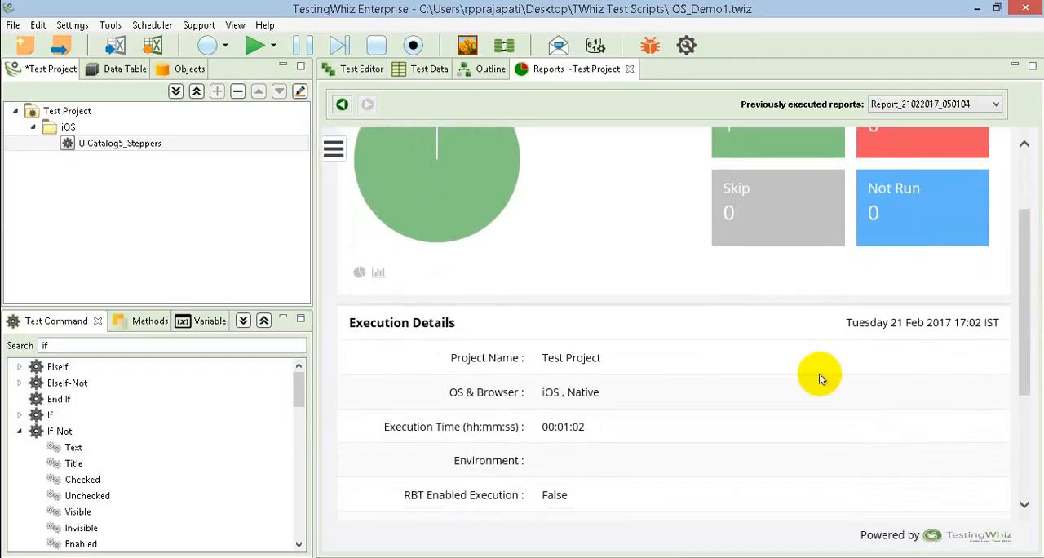
{"action": "mouse_move", "coordinate": [639, 447]}
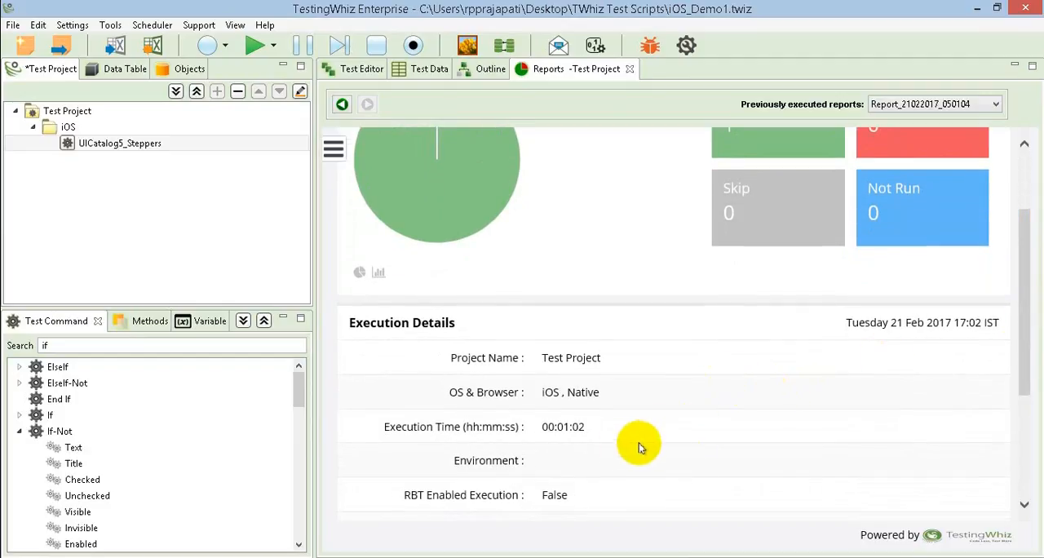
{"action": "mouse_move", "coordinate": [595, 434]}
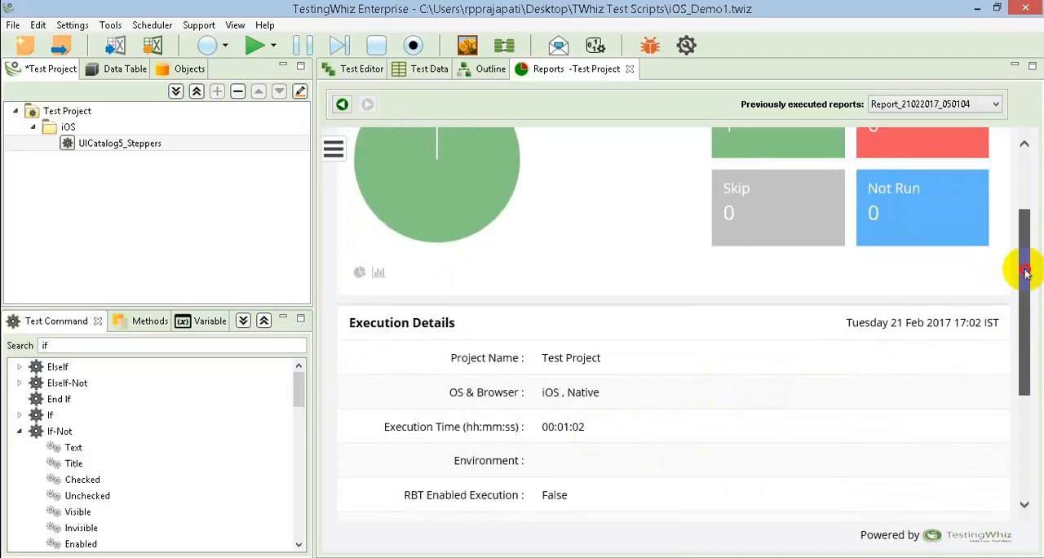
{"action": "scroll", "scroll_direction": "down", "scroll_amount": 3}
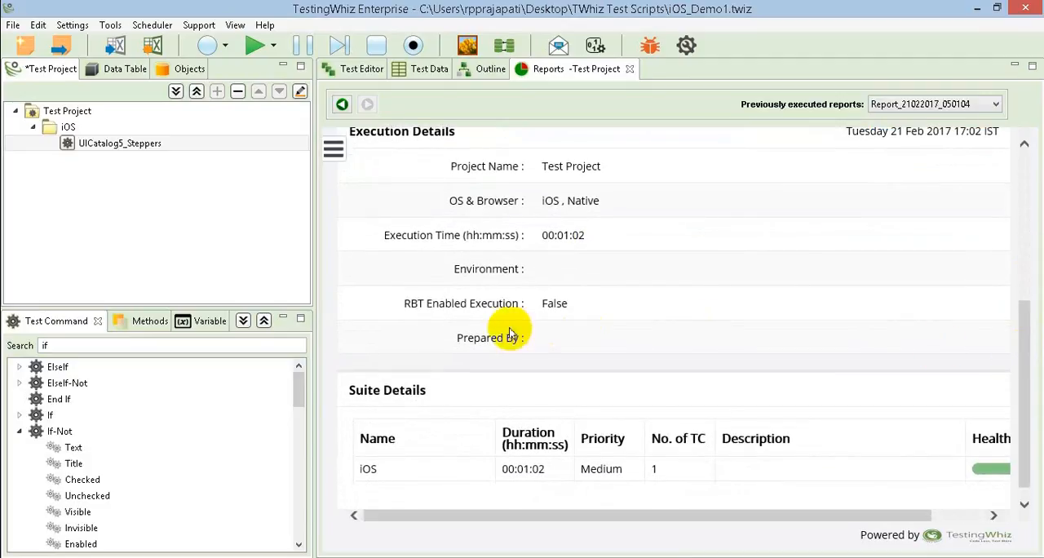
{"action": "mouse_move", "coordinate": [514, 326]}
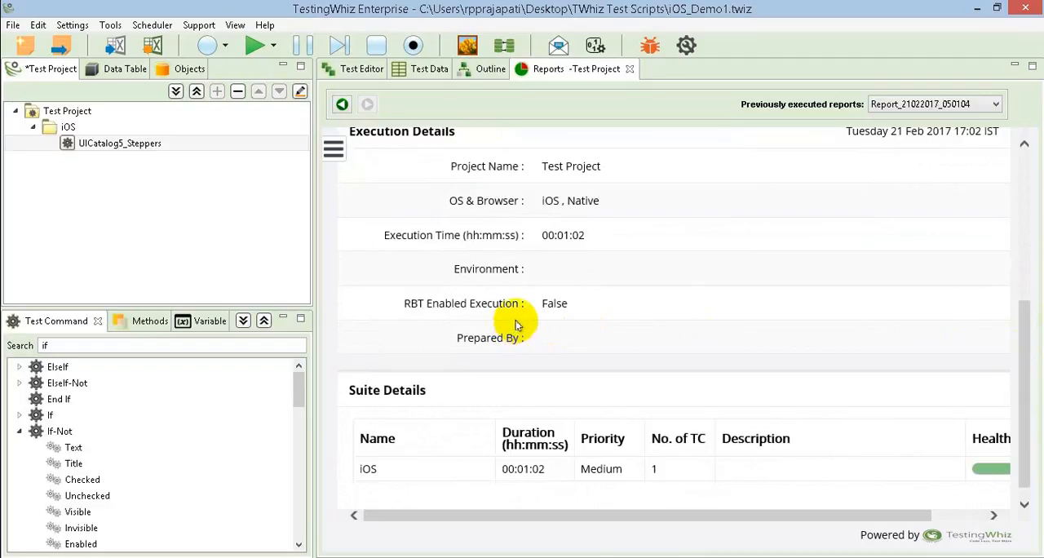
{"action": "mouse_move", "coordinate": [579, 235]}
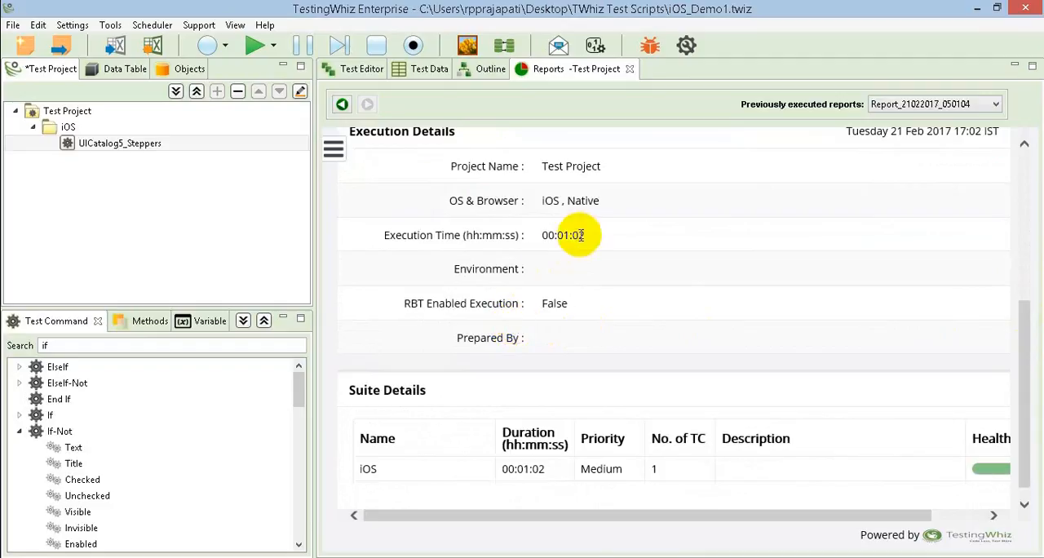
{"action": "mouse_move", "coordinate": [398, 178]}
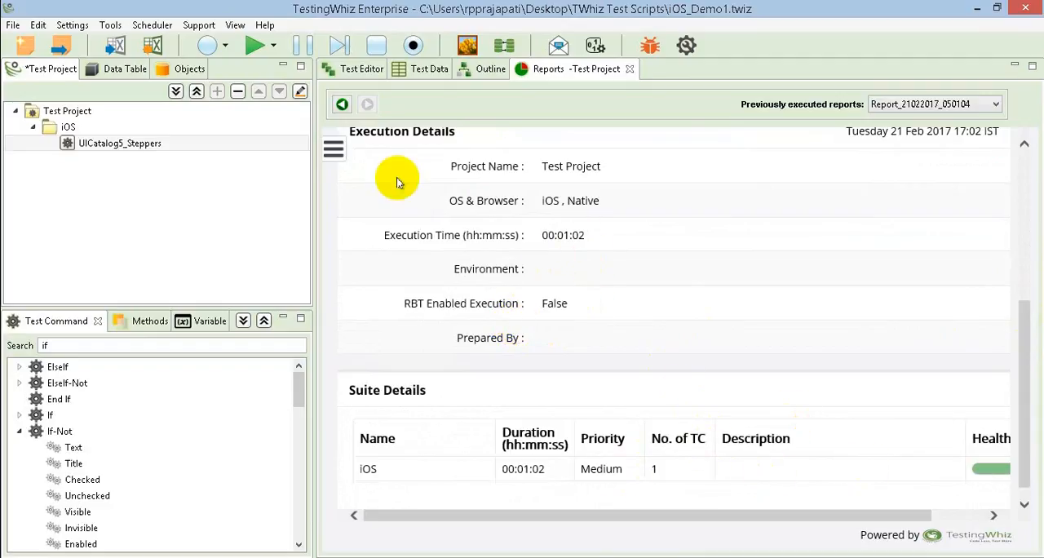
{"action": "left_click", "coordinate": [333, 148]}
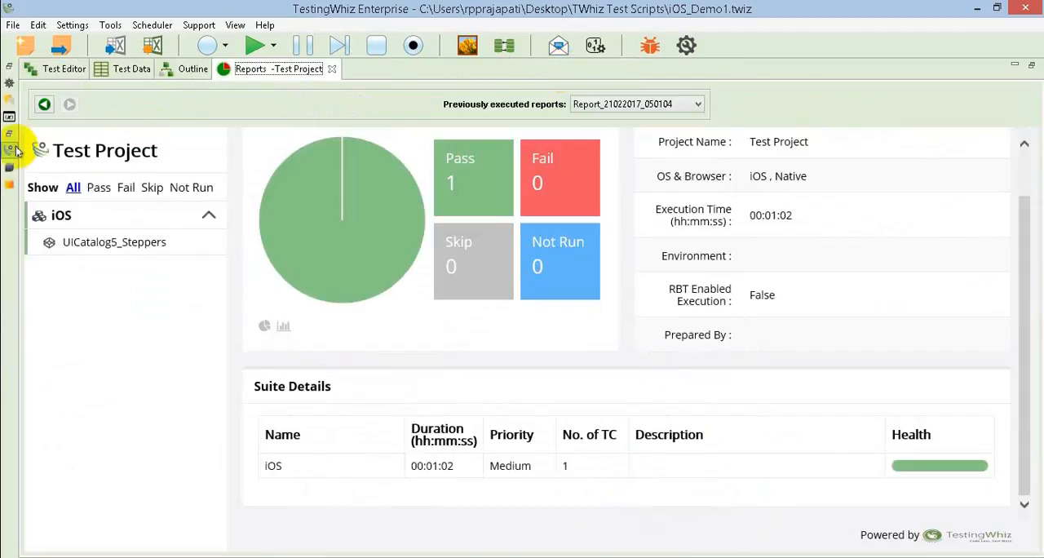
Show the UICatalog5_Steppers step results with Iteration-1 validations down to the Log section.
{"action": "left_click", "coordinate": [114, 241]}
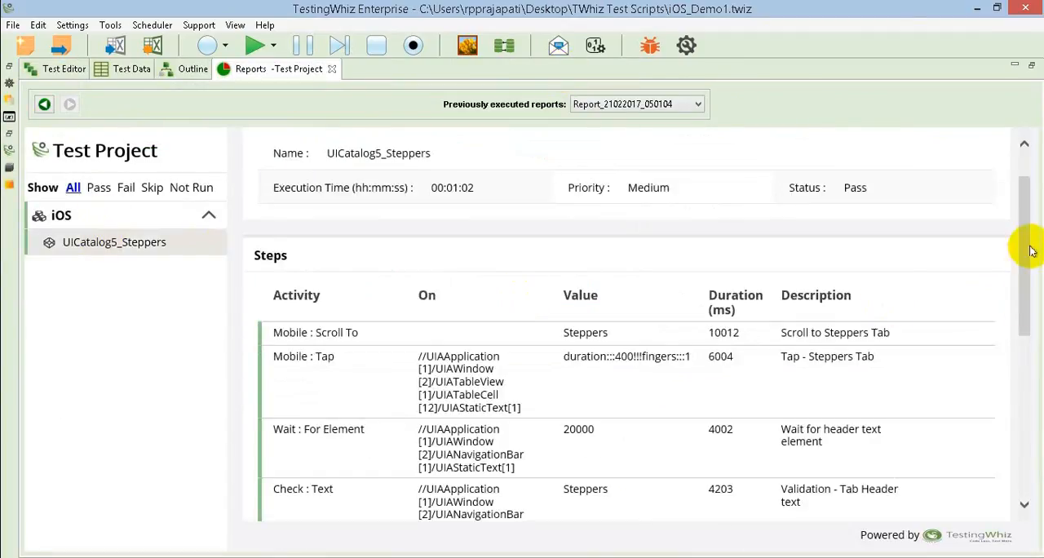
{"action": "scroll", "scroll_direction": "down", "scroll_amount": 3}
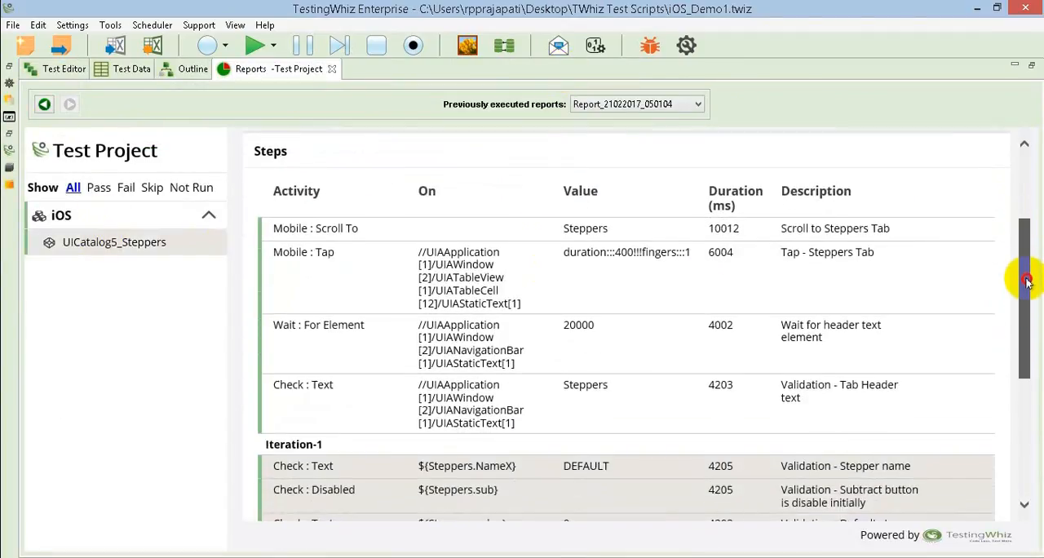
{"action": "scroll", "scroll_direction": "down", "scroll_amount": 3}
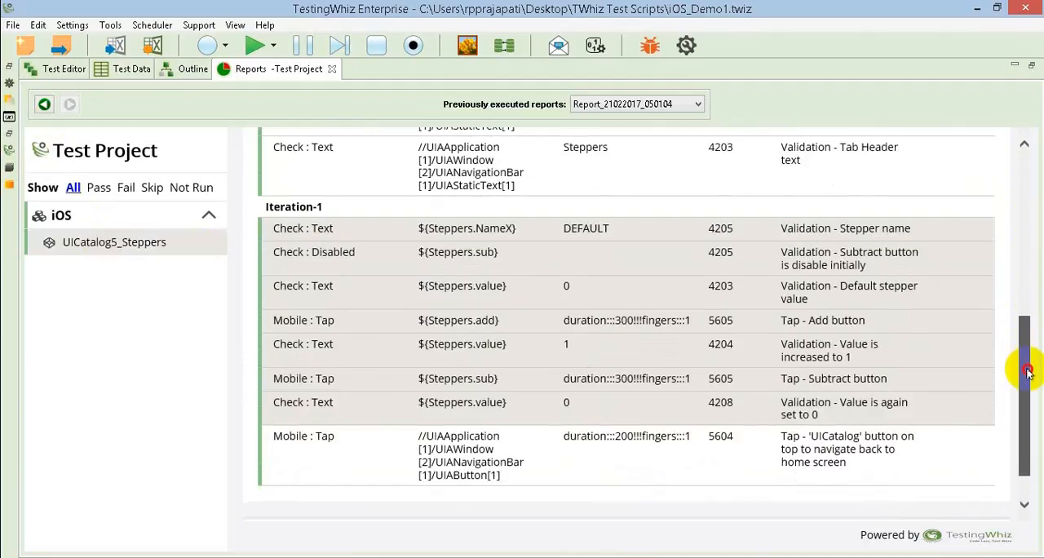
{"action": "scroll", "scroll_direction": "down", "scroll_amount": 3}
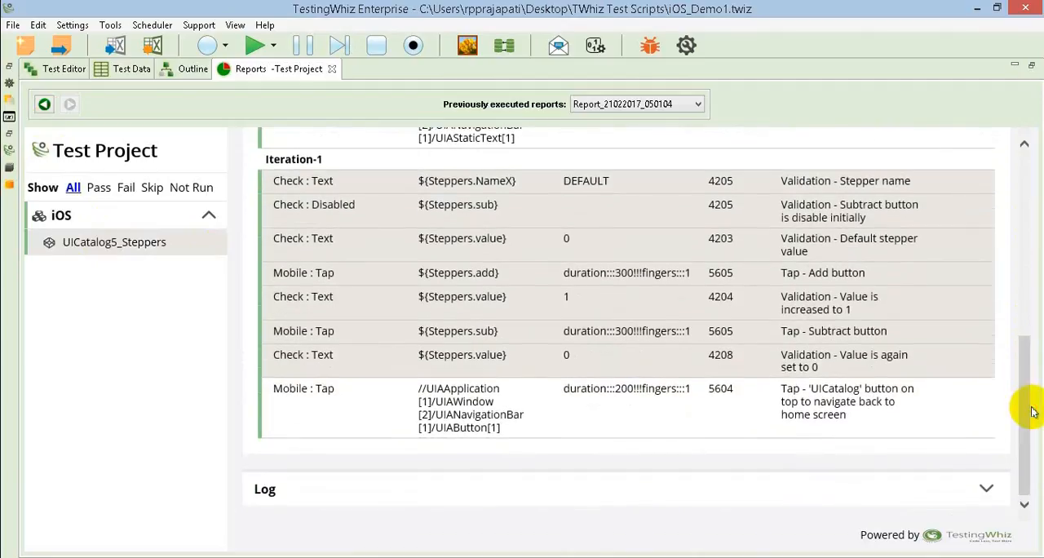
{"action": "mouse_move", "coordinate": [656, 271]}
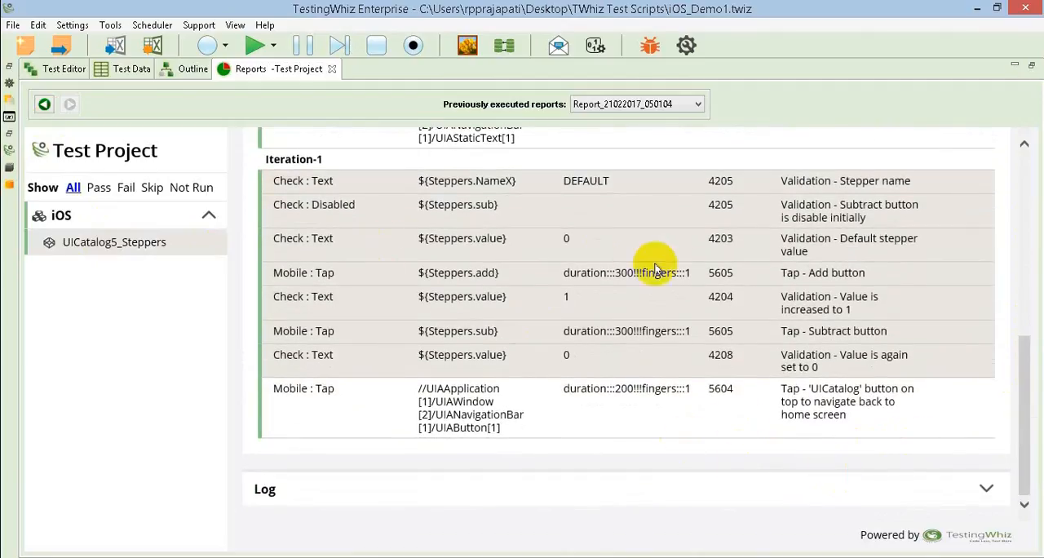
{"action": "mouse_move", "coordinate": [475, 277]}
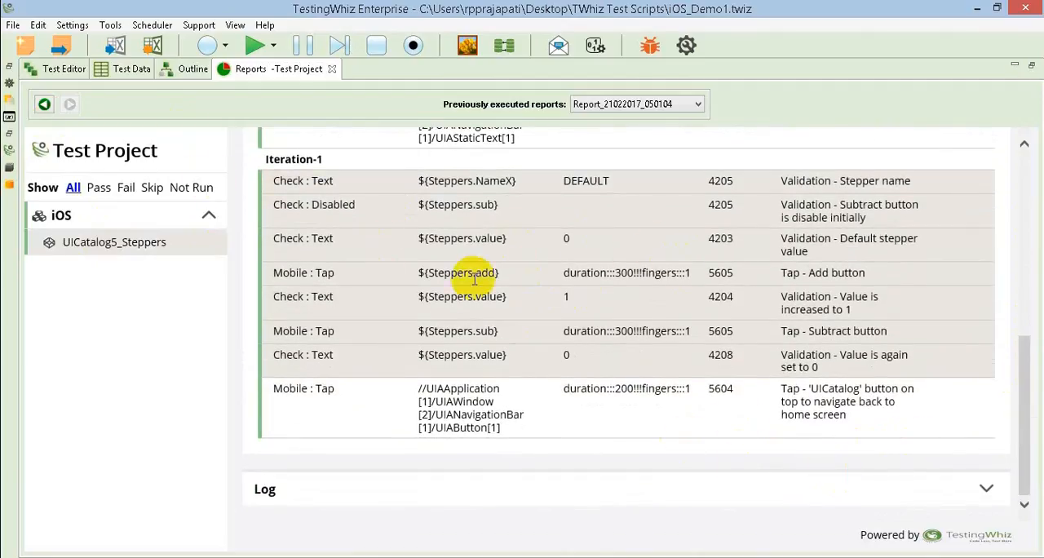
{"action": "mouse_move", "coordinate": [679, 450]}
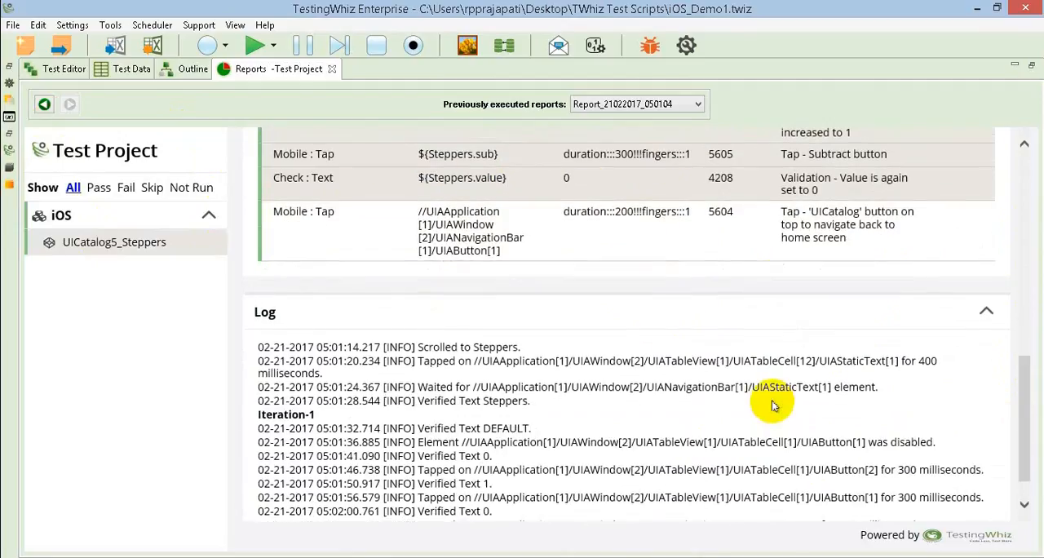
Scroll the report log to its timestamped step entries with the project panels alongside.
{"action": "scroll", "scroll_direction": "down", "scroll_amount": 3}
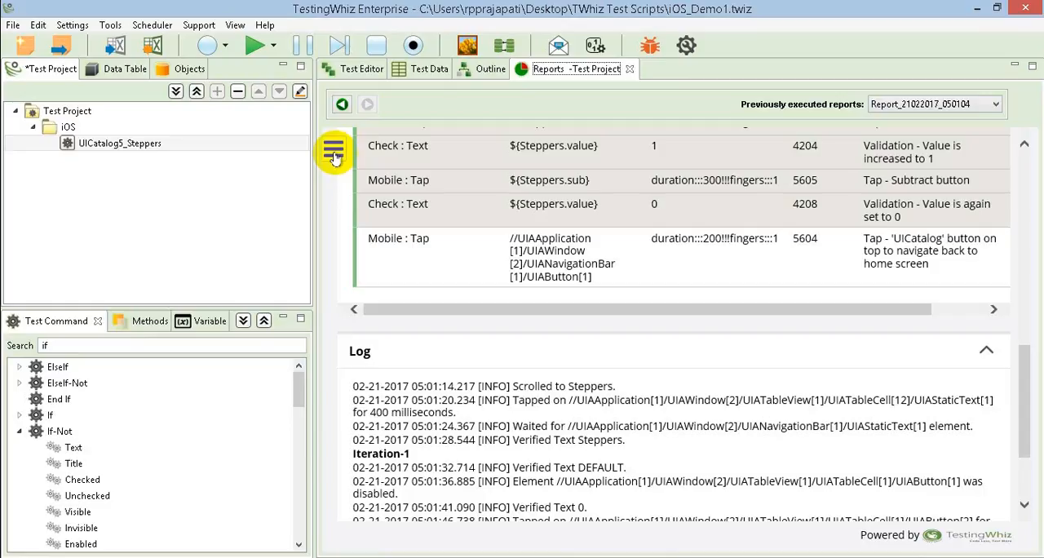
{"action": "mouse_move", "coordinate": [362, 297]}
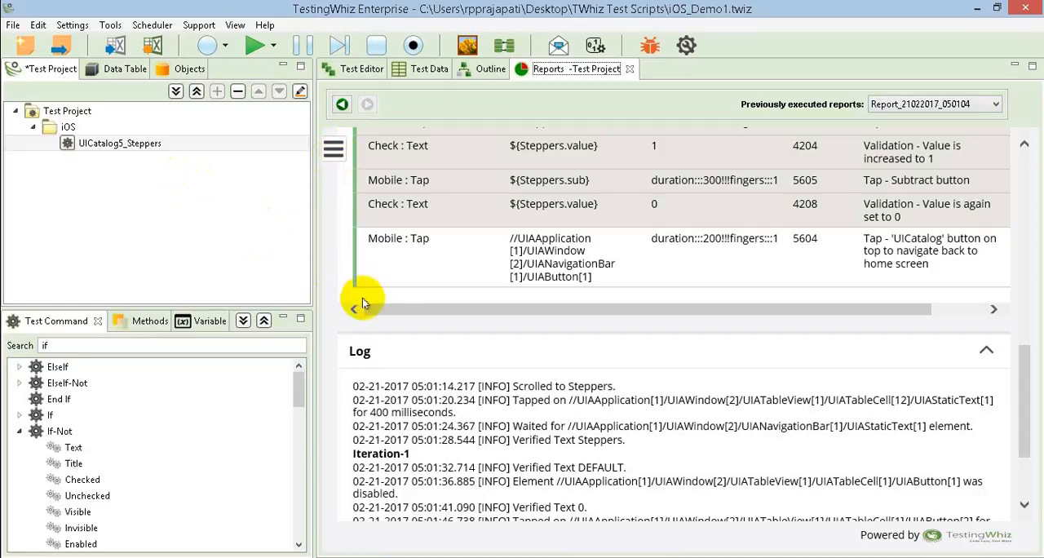